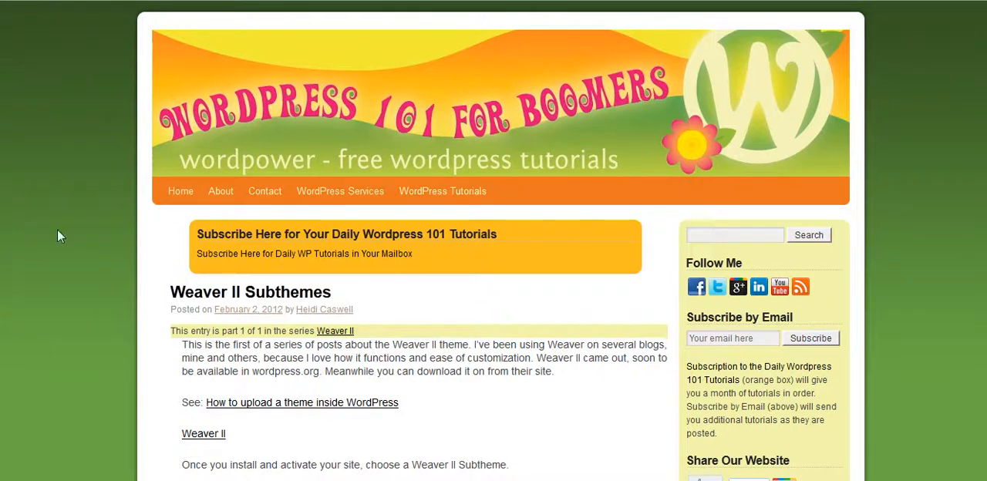
mouse_move(918, 119)
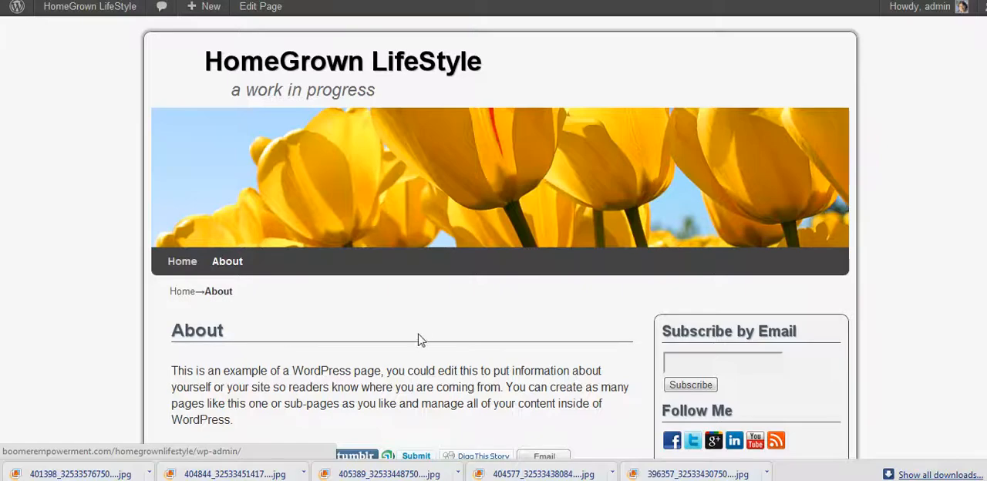
mouse_move(910, 177)
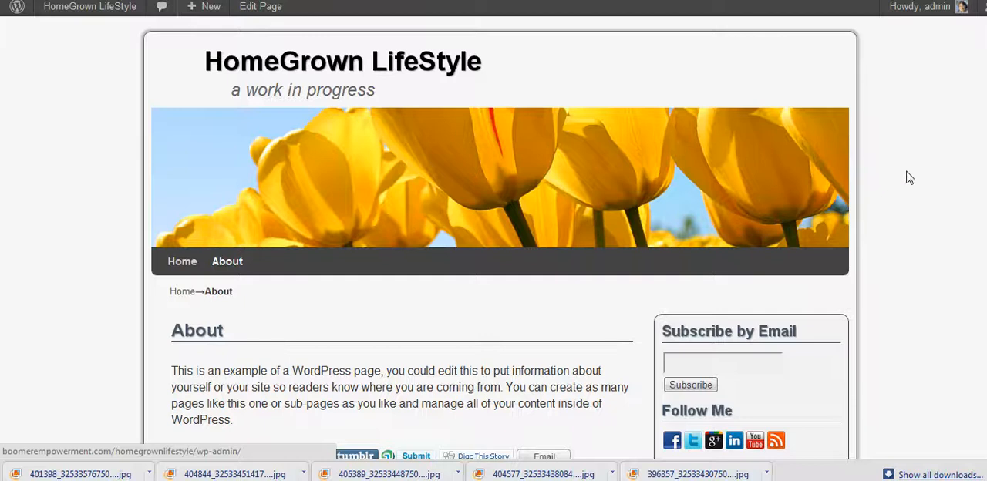
mouse_move(127, 132)
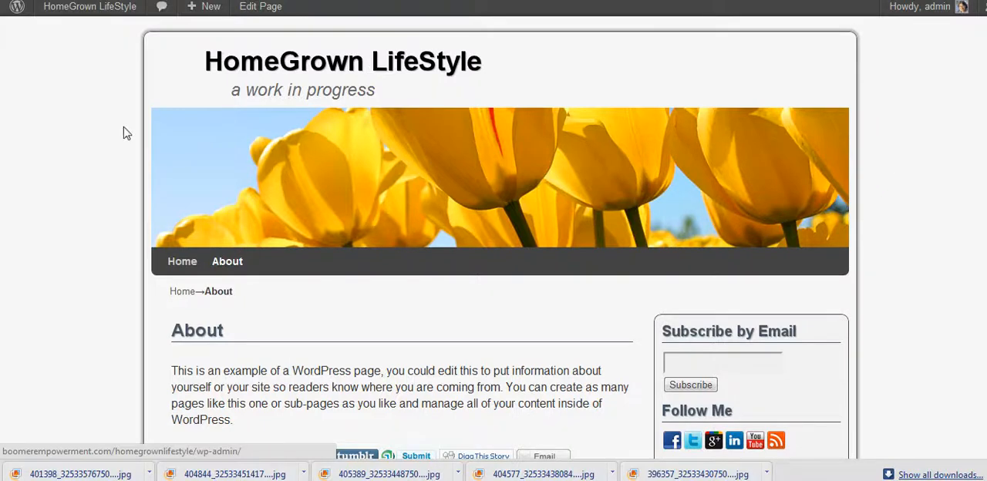
mouse_move(292, 107)
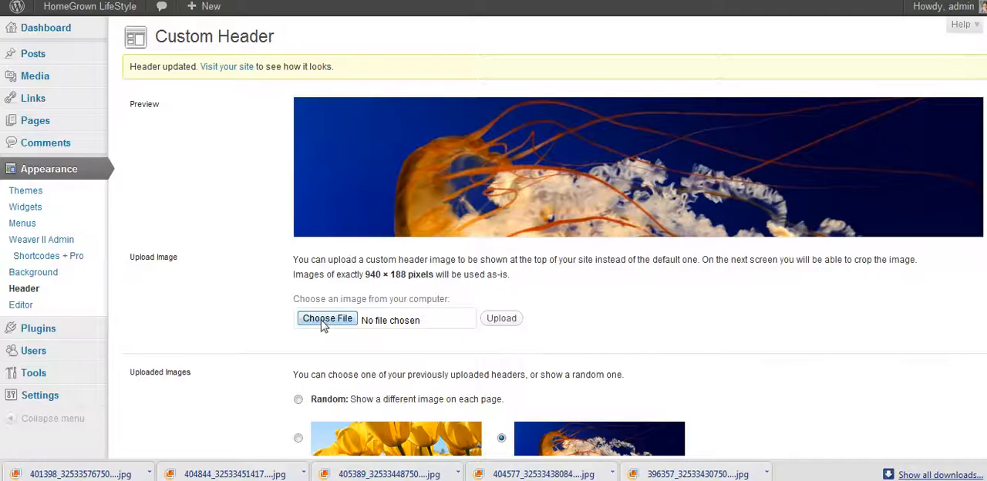
Upload Chrysanthemum.jpg from the computer as the new header image.
click(327, 319)
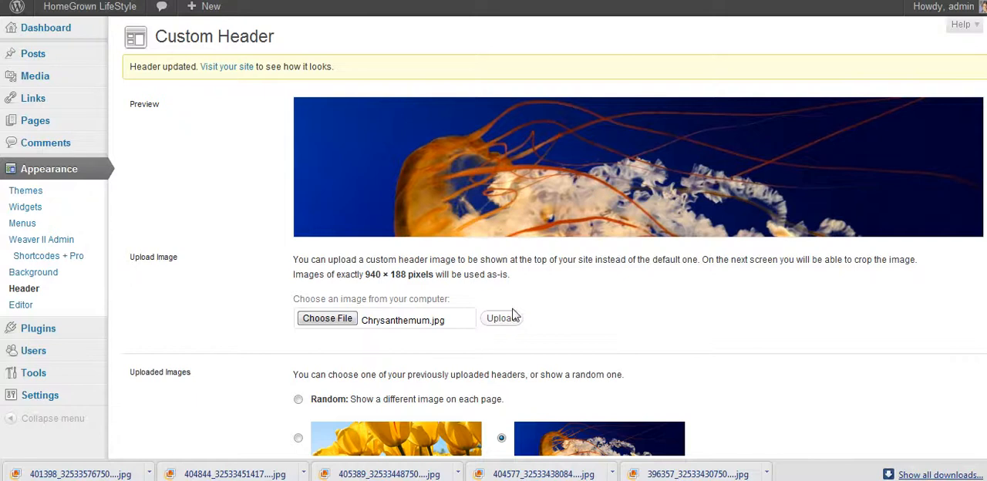
click(502, 319)
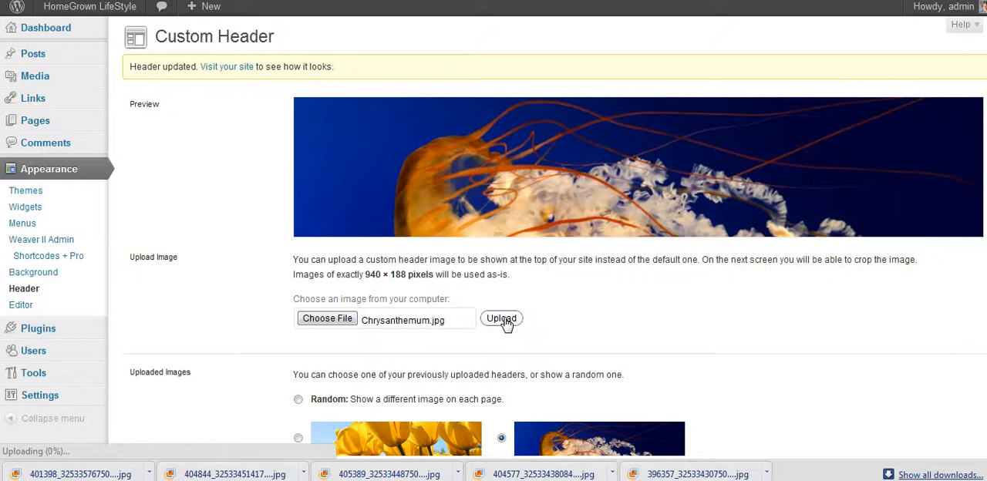
click(501, 318)
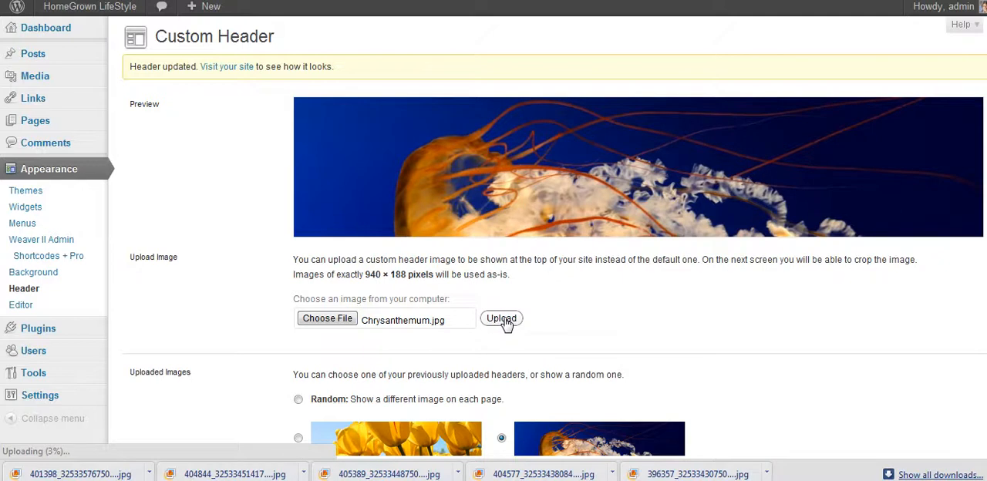
click(500, 319)
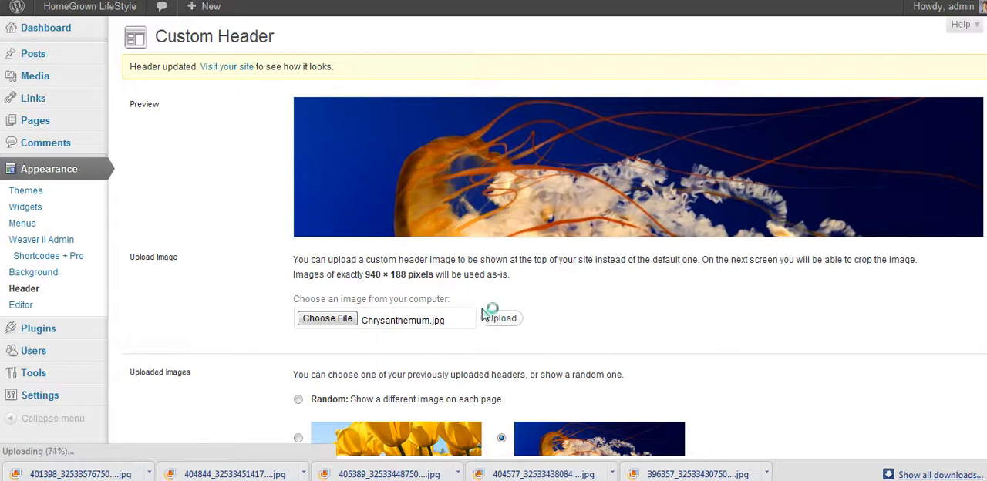
click(500, 318)
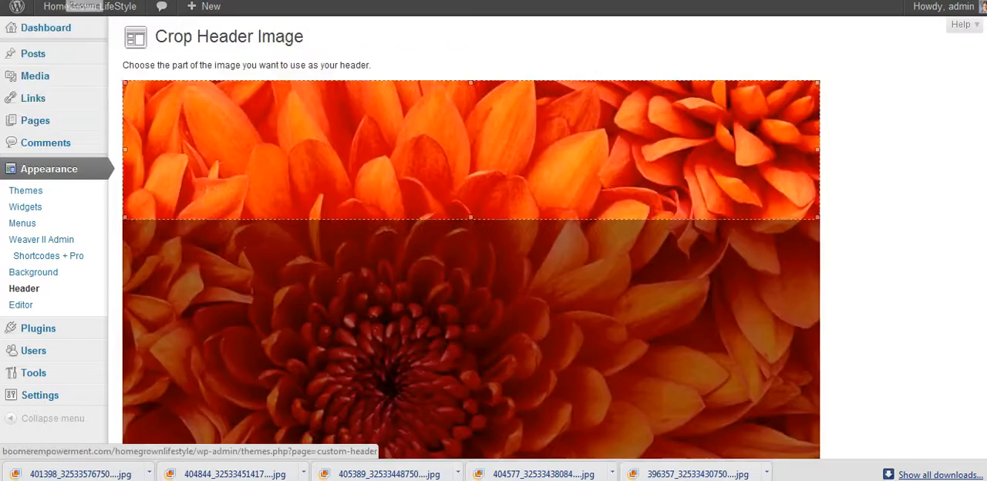
mouse_move(460, 150)
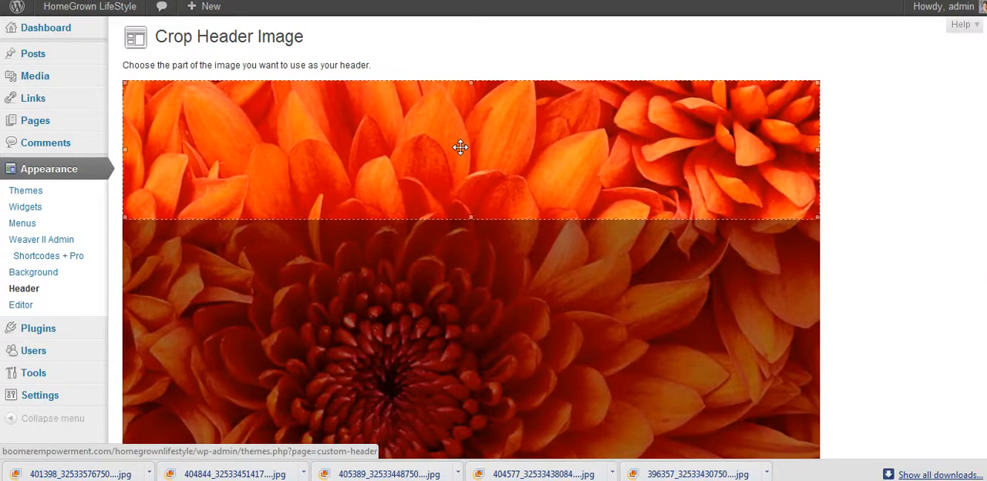
mouse_move(449, 116)
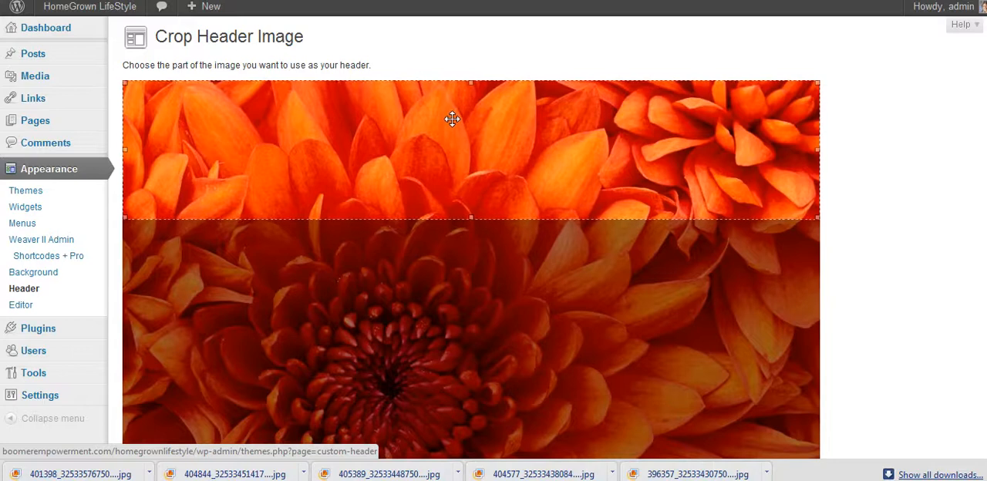
mouse_move(439, 147)
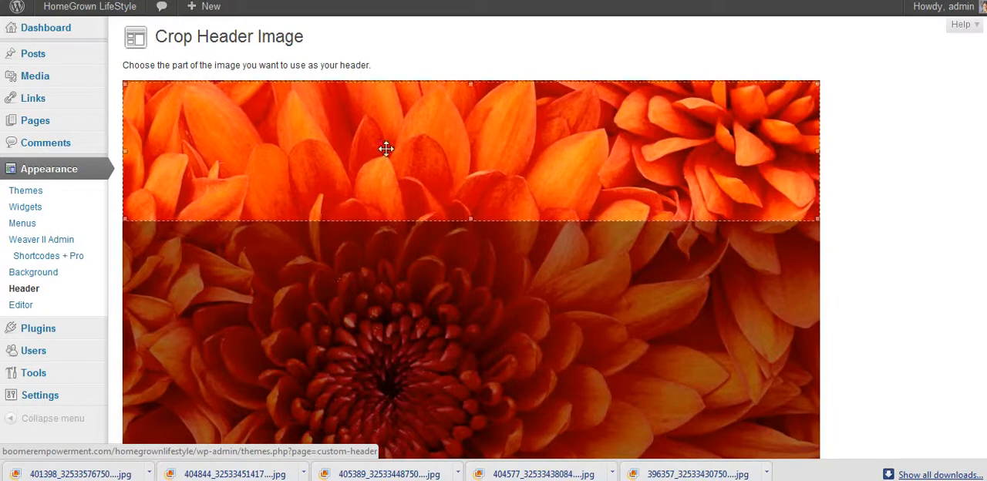
Position the crop box over the top petals and crop and publish the header.
drag(386, 149, 362, 321)
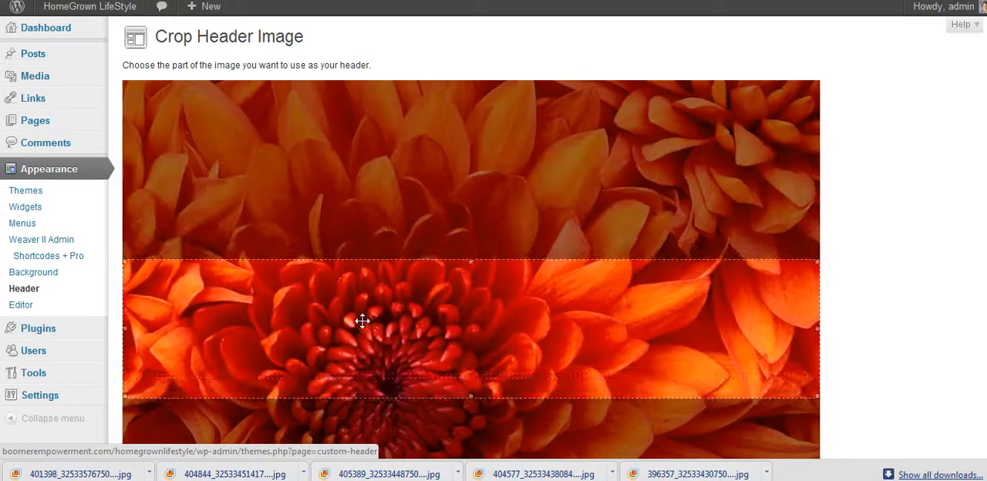
drag(362, 321, 372, 170)
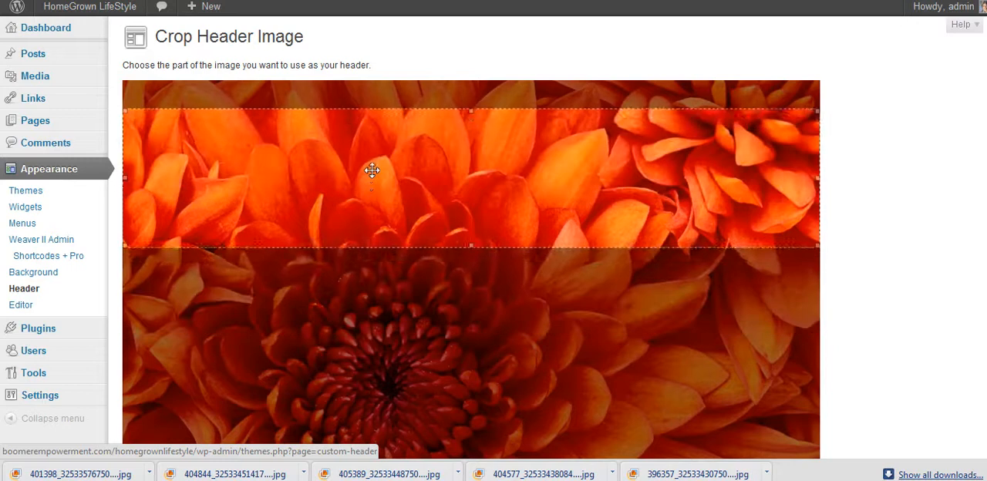
drag(372, 170, 374, 147)
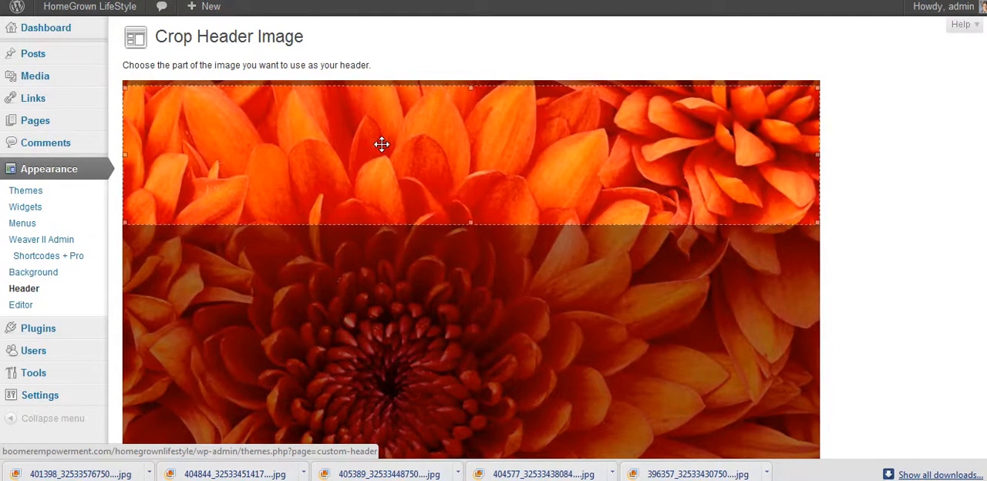
scroll(down, 3)
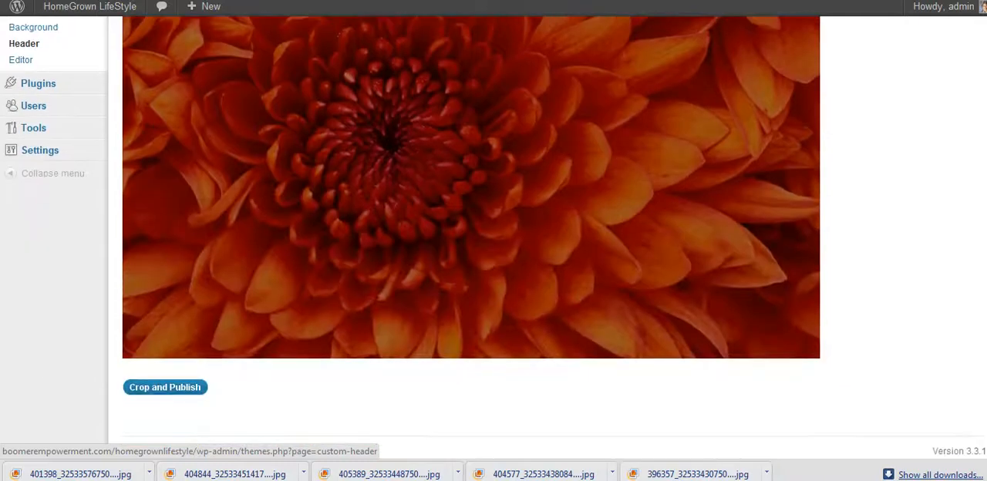
click(165, 388)
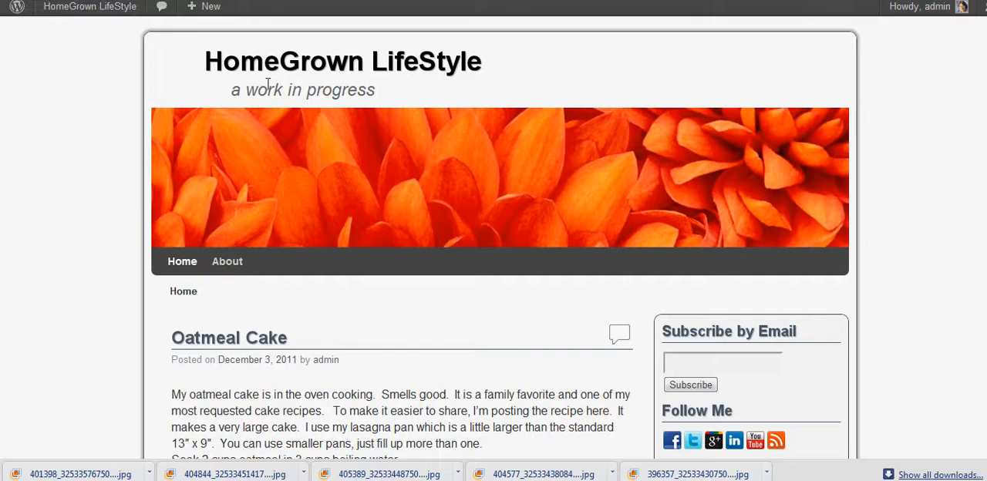
mouse_move(881, 146)
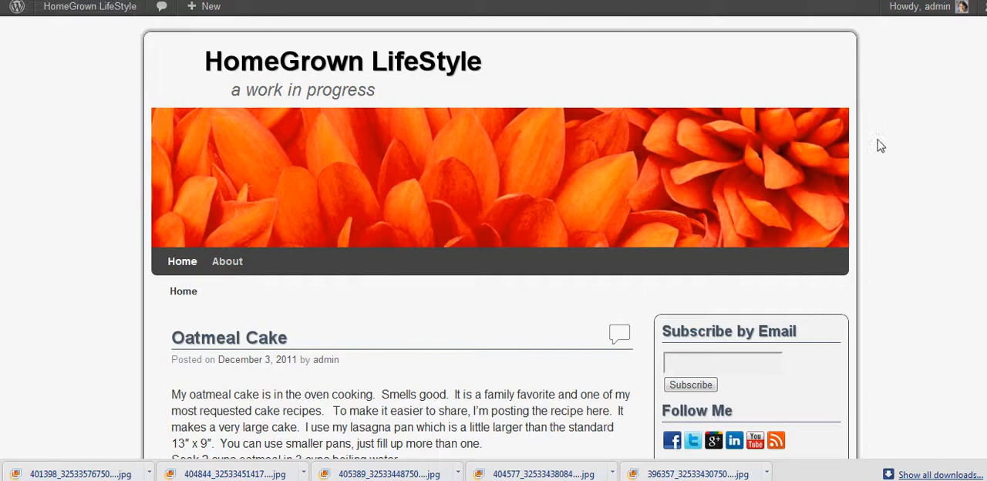
Scroll the site with its chrysanthemum header, then return to Appearance > Header.
scroll(down, 3)
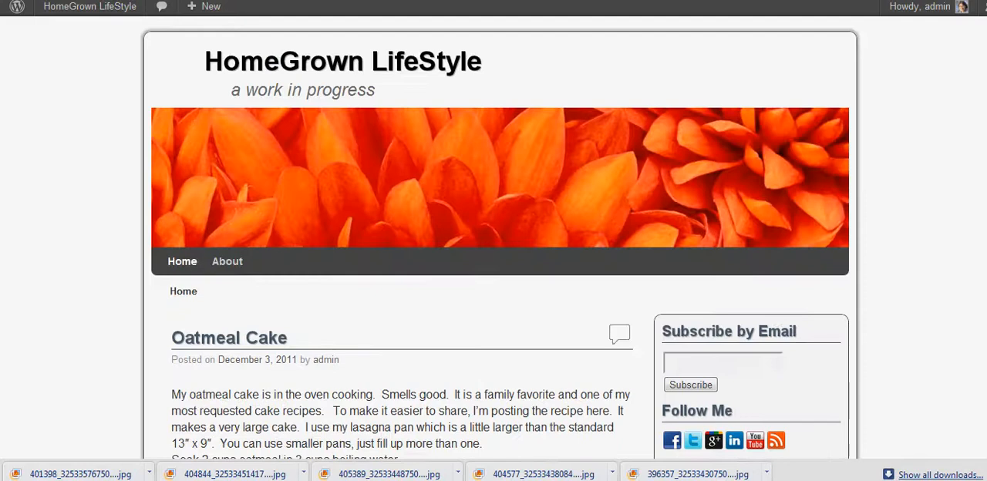
mouse_move(401, 150)
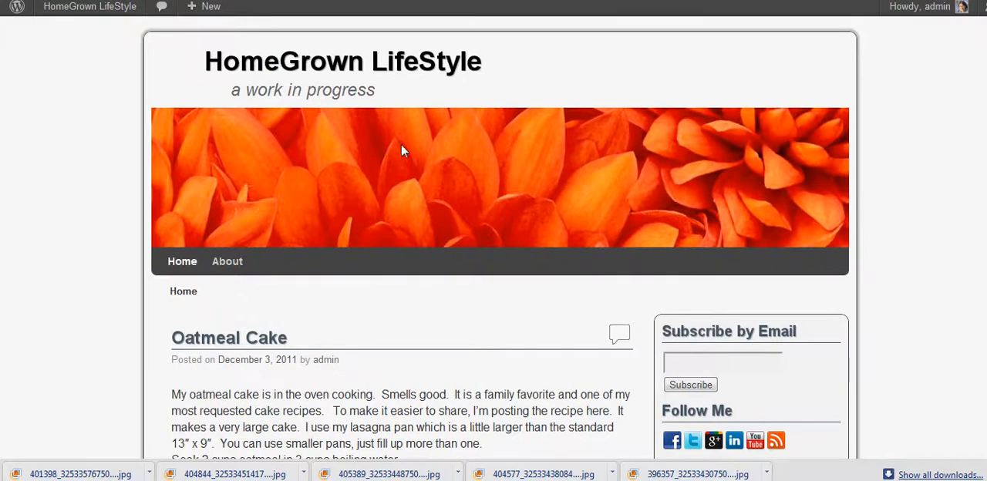
mouse_move(232, 43)
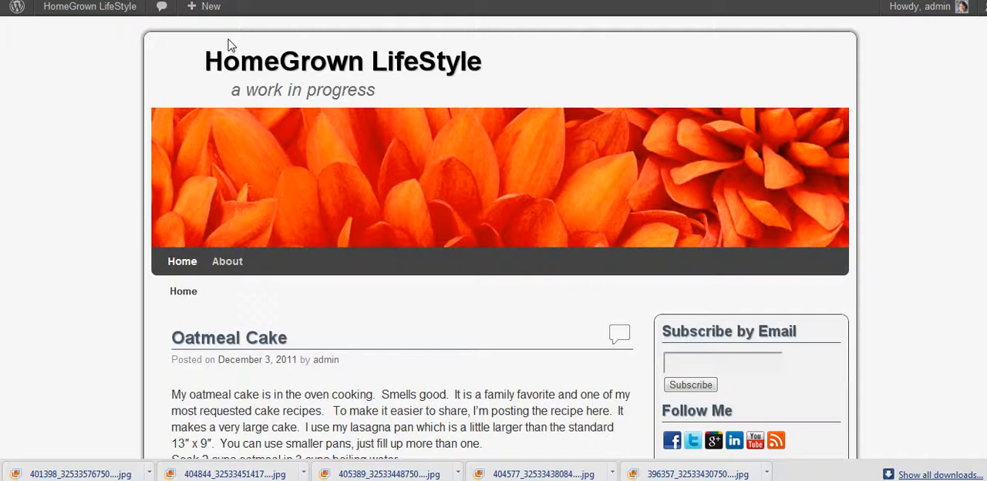
mouse_move(353, 48)
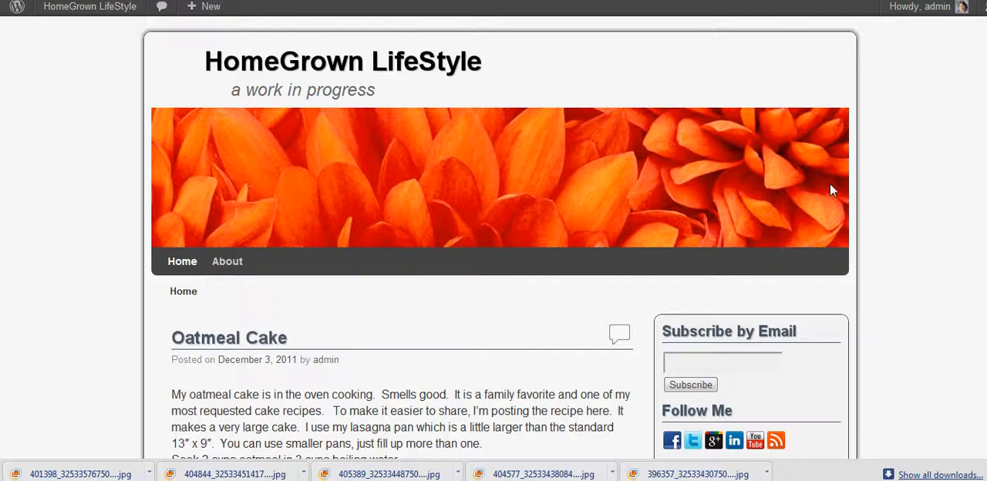
mouse_move(835, 171)
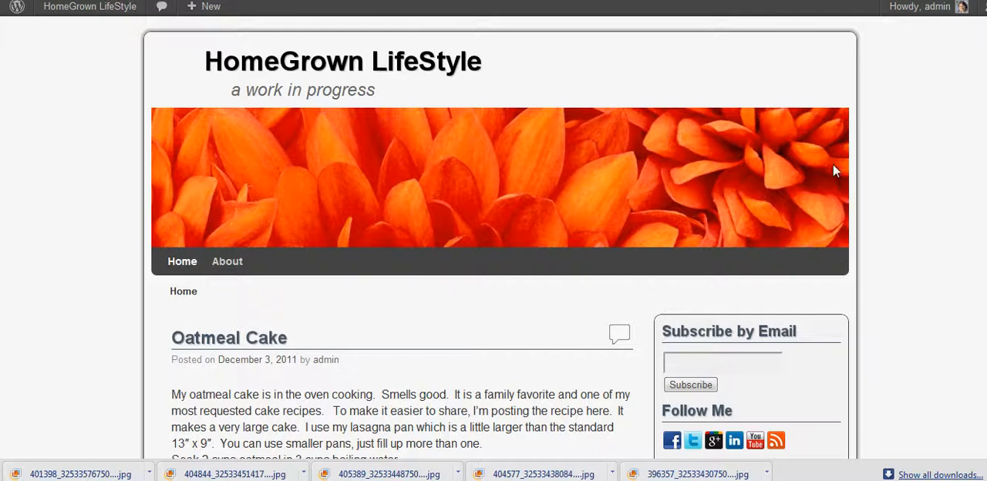
mouse_move(724, 157)
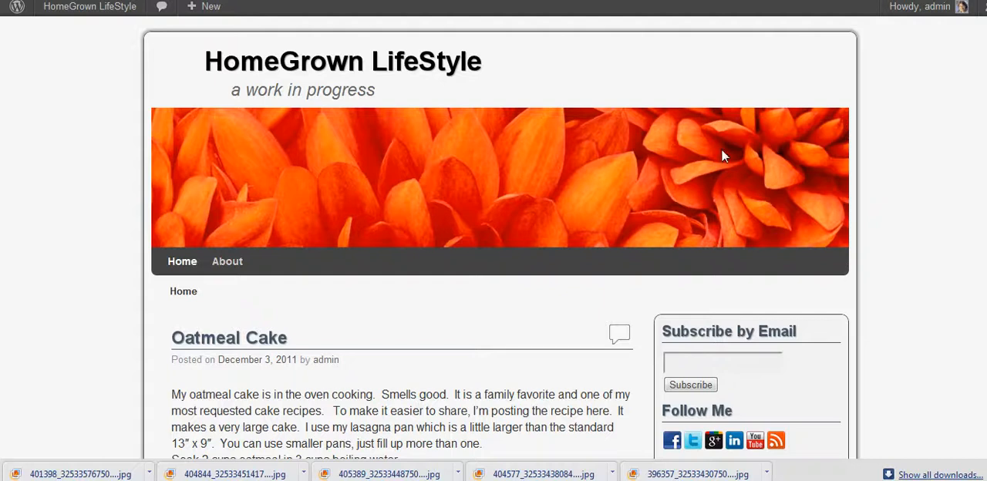
mouse_move(717, 165)
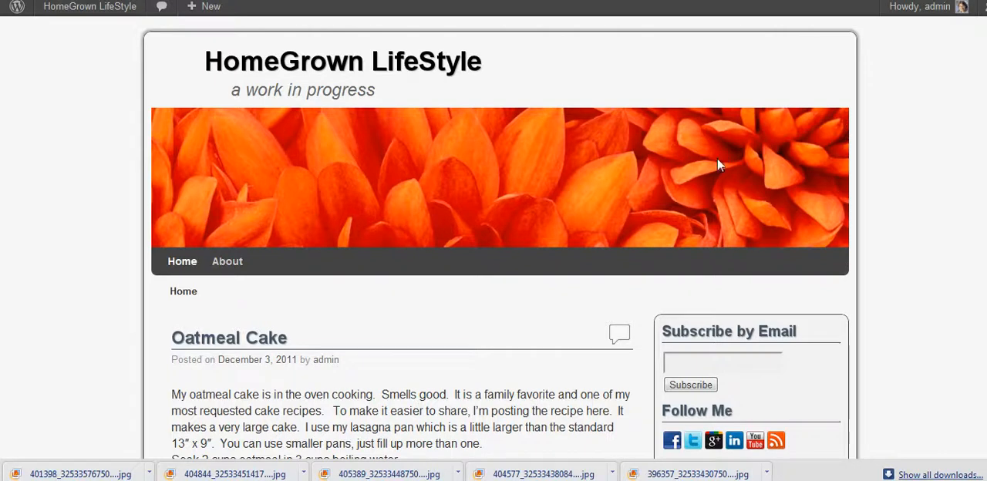
mouse_move(158, 87)
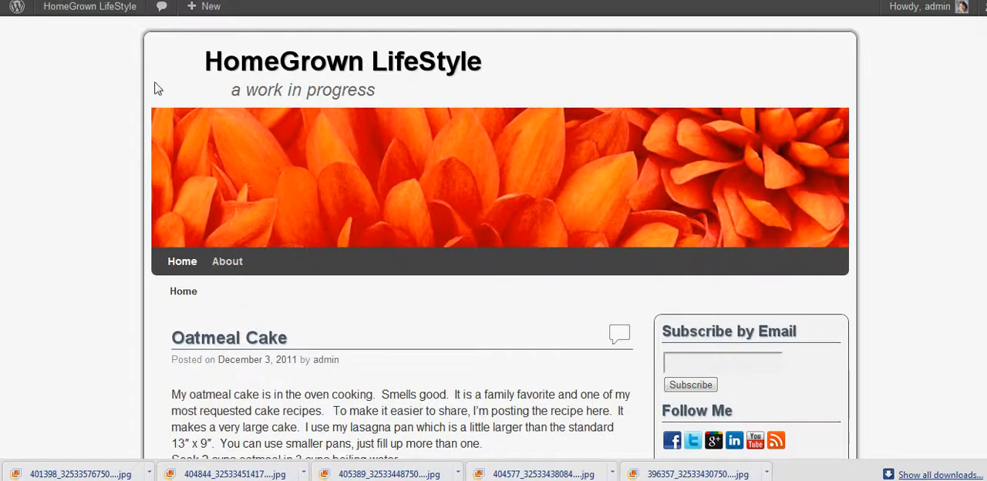
mouse_move(389, 82)
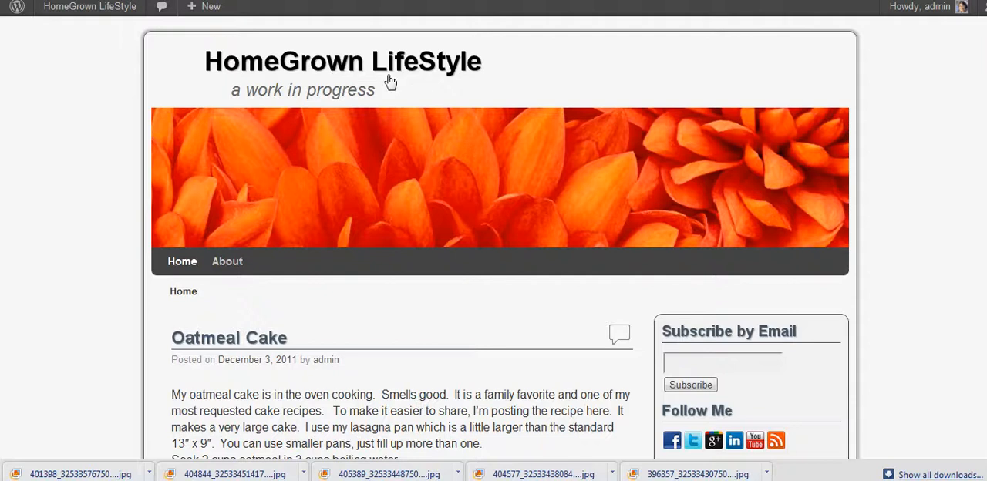
mouse_move(256, 191)
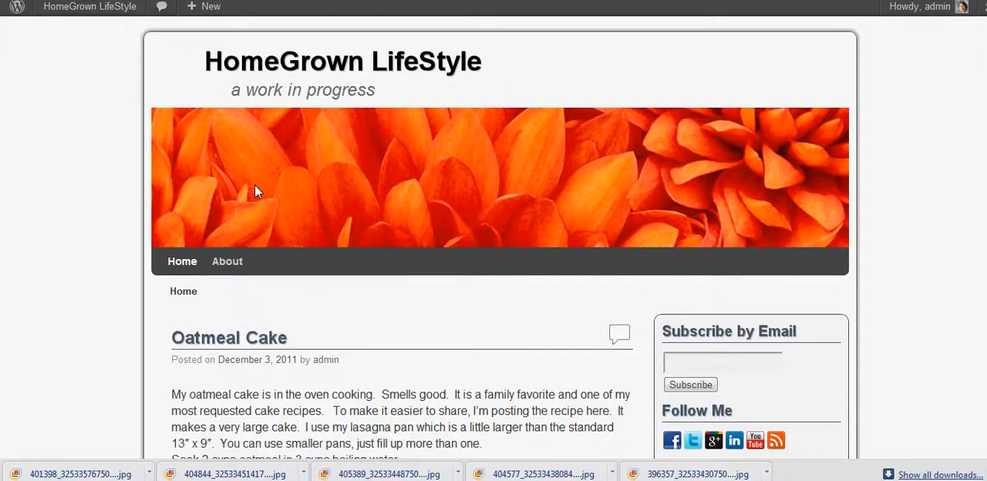
mouse_move(823, 174)
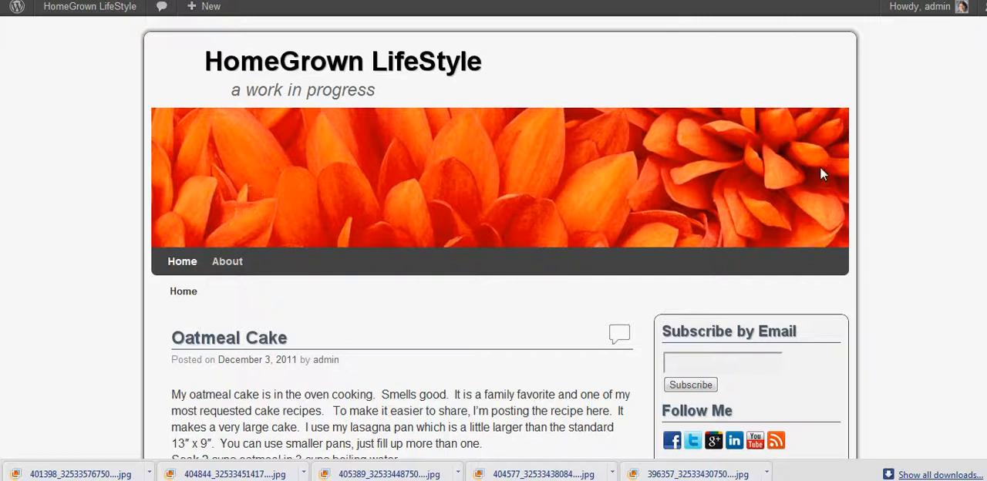
mouse_move(142, 135)
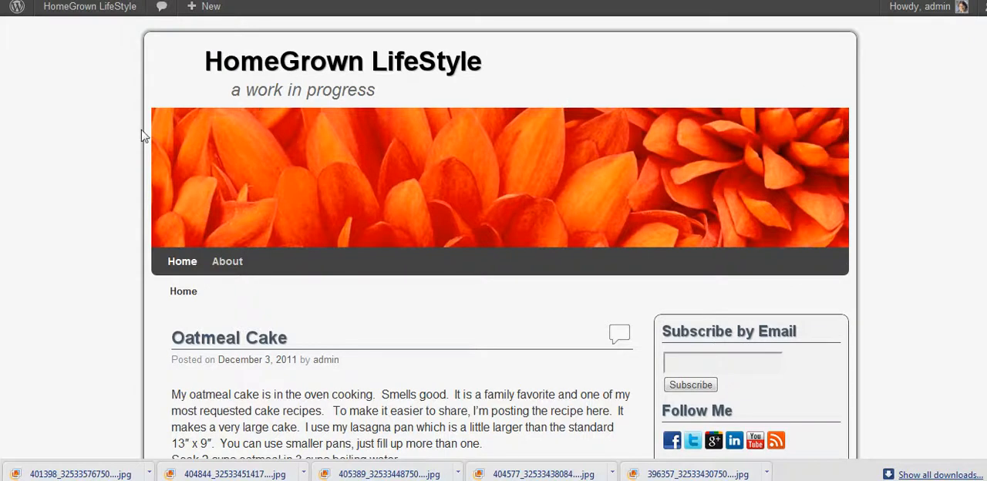
mouse_move(156, 108)
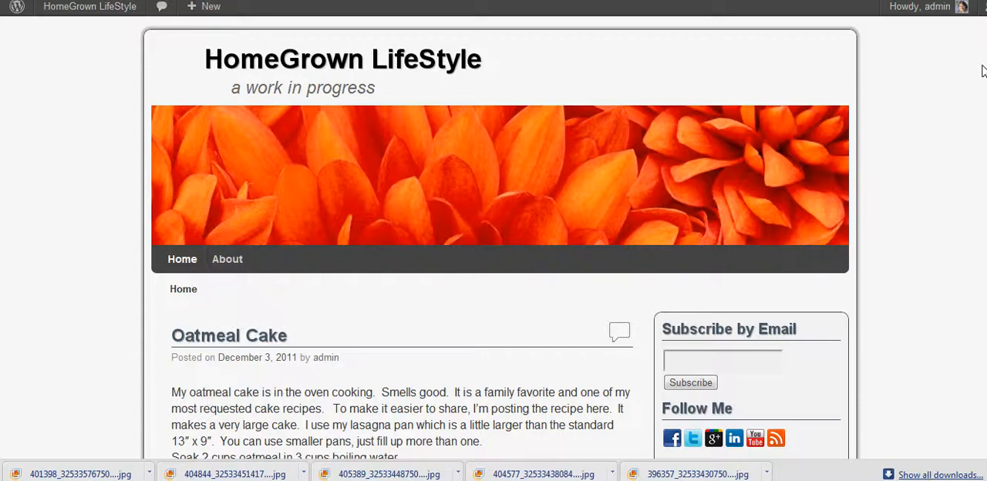
click(90, 7)
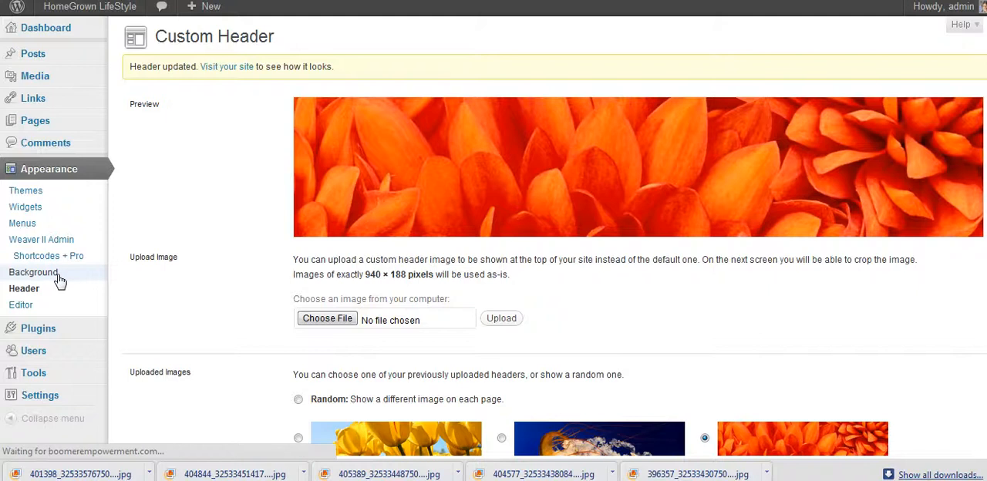
Upload bluedemin.png as the custom background image.
click(33, 272)
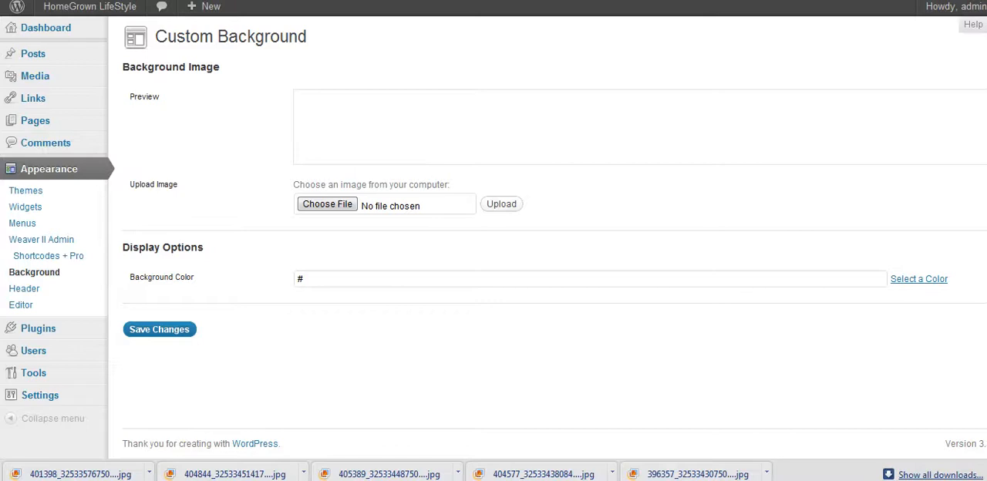
mouse_move(561, 186)
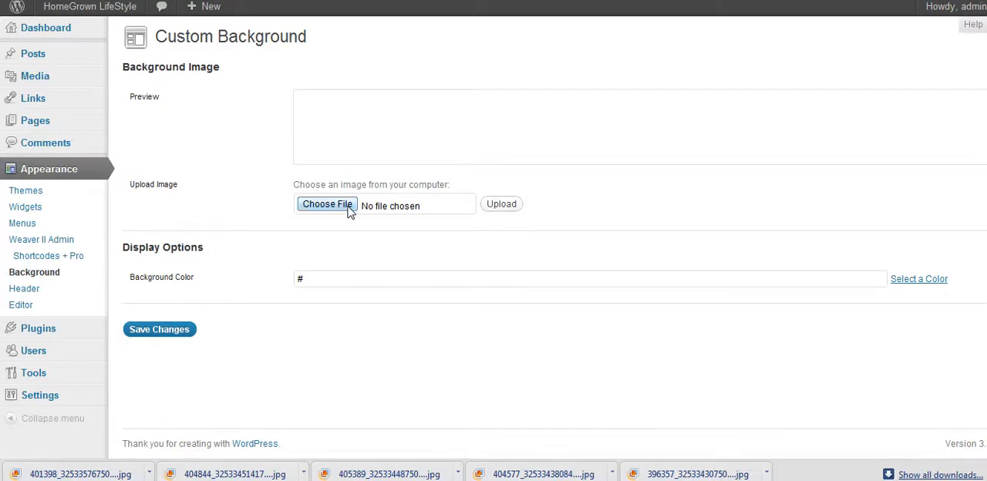
click(326, 203)
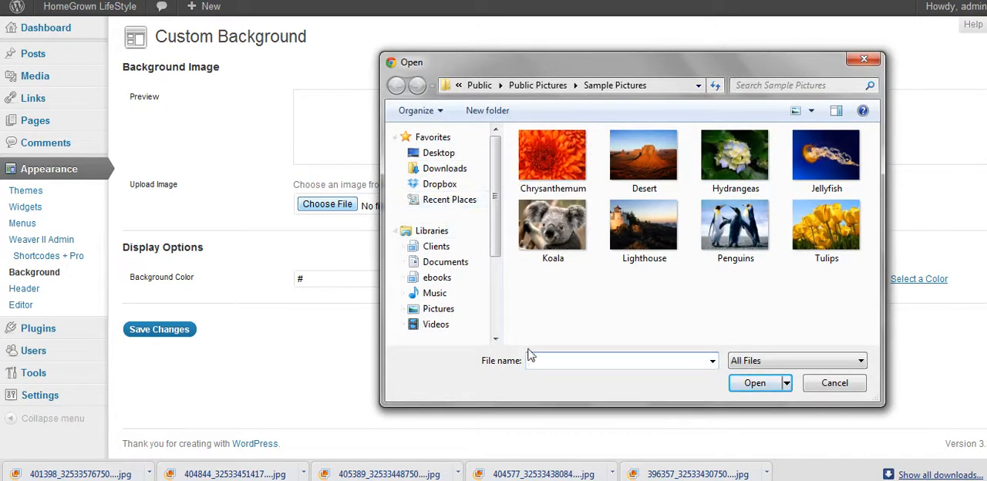
click(754, 383)
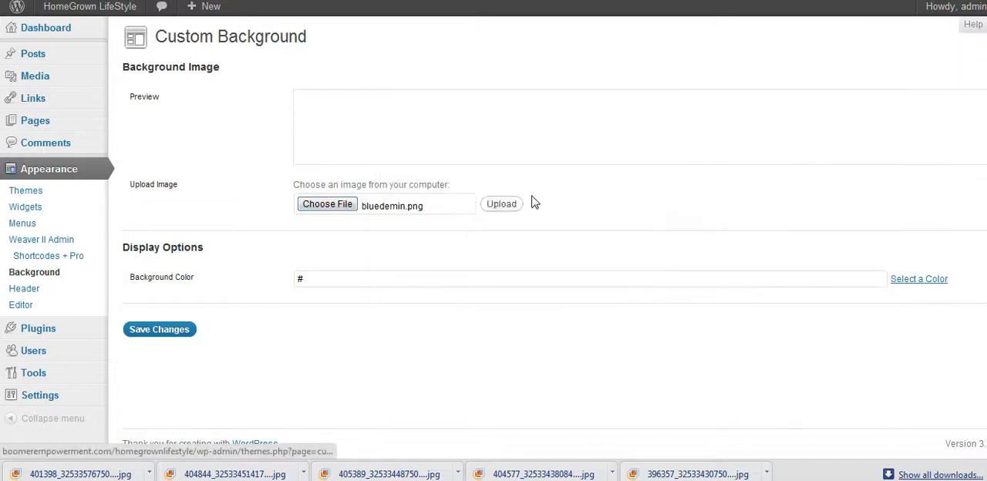
click(502, 204)
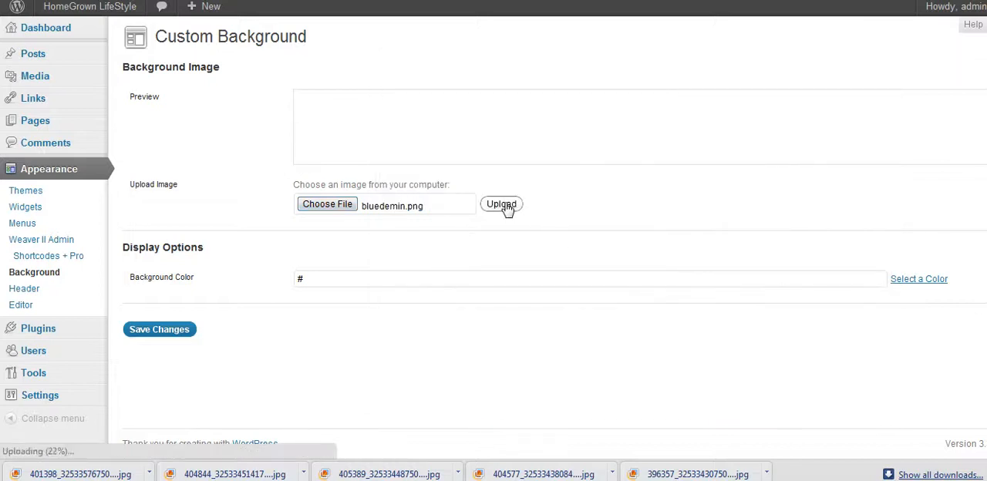
click(501, 205)
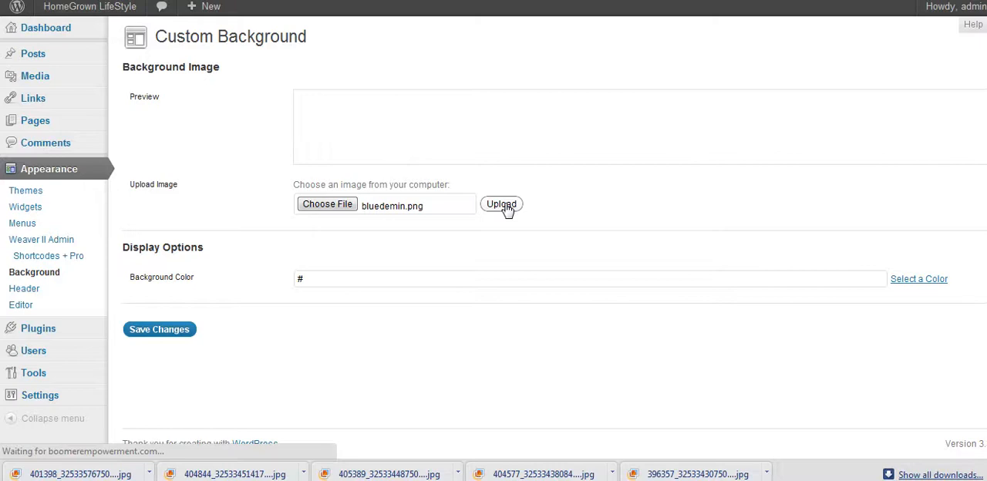
click(501, 203)
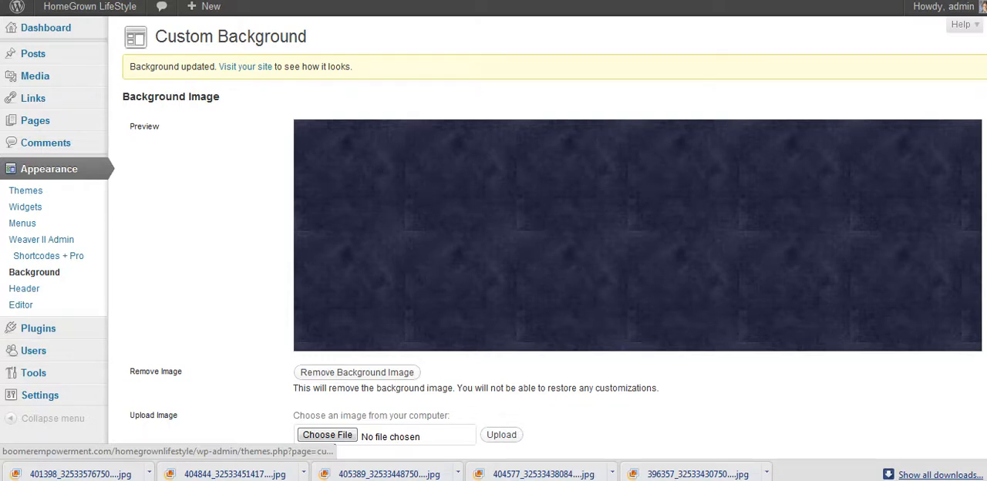
Keep Repeat on Tile and save the denim background settings.
scroll(down, 3)
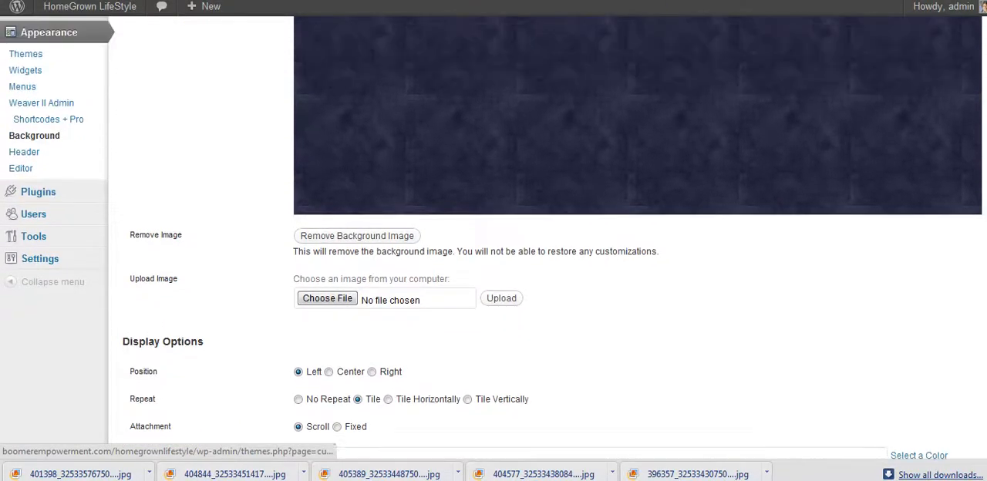
scroll(down, 3)
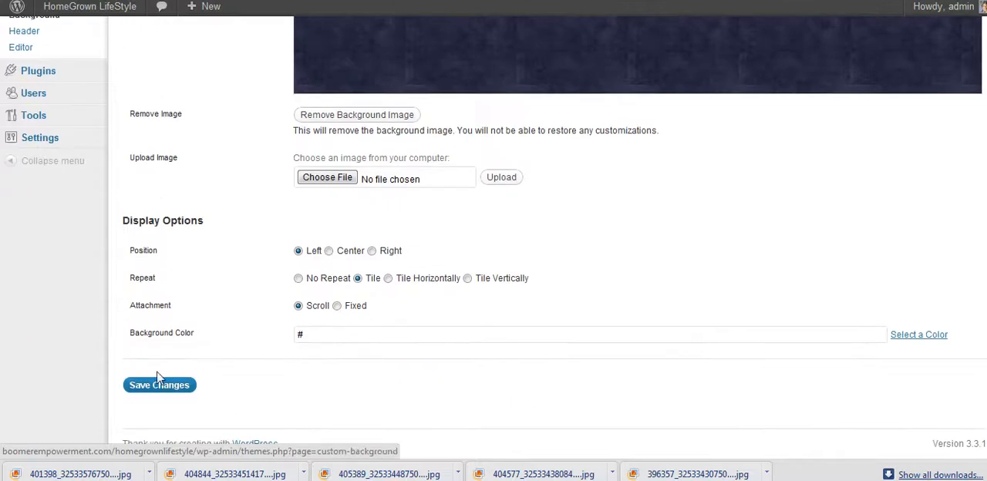
click(159, 385)
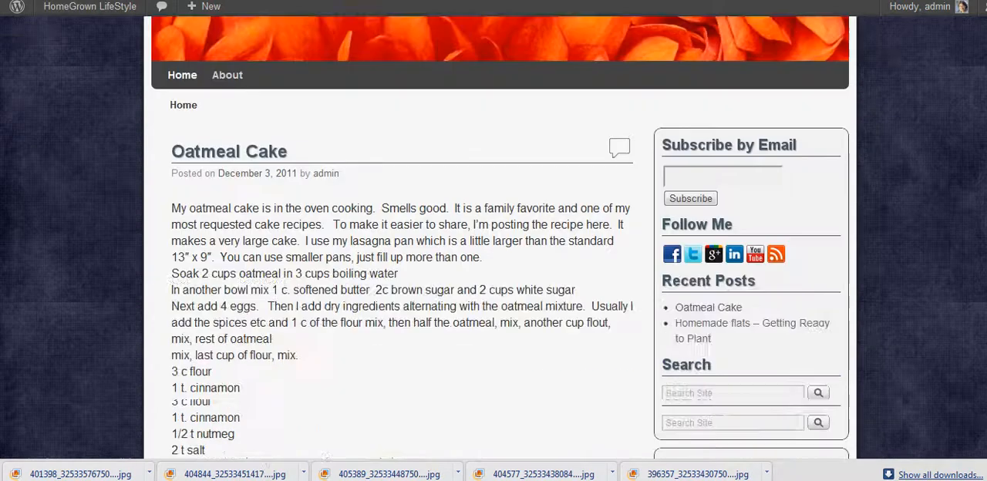
Browse the live site over the dark fabric background, then open the site-name quick menu.
scroll(up, 3)
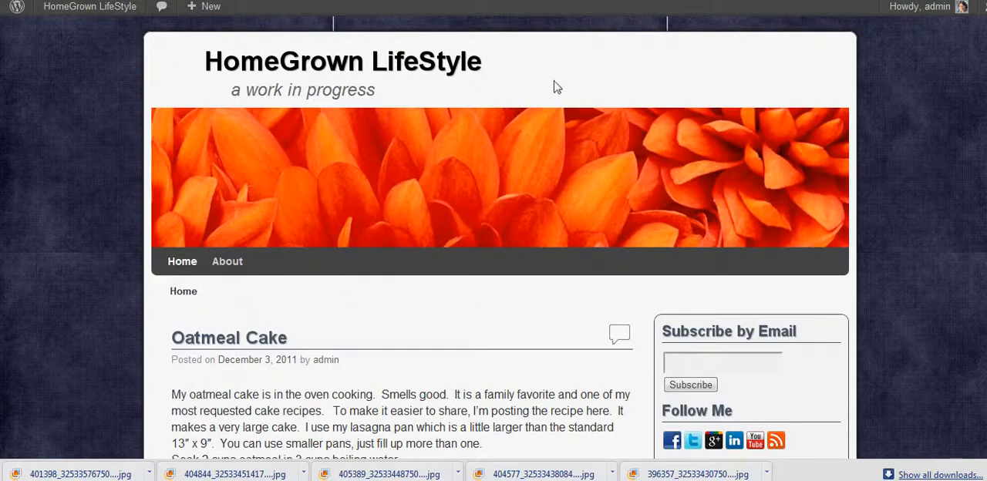
mouse_move(622, 56)
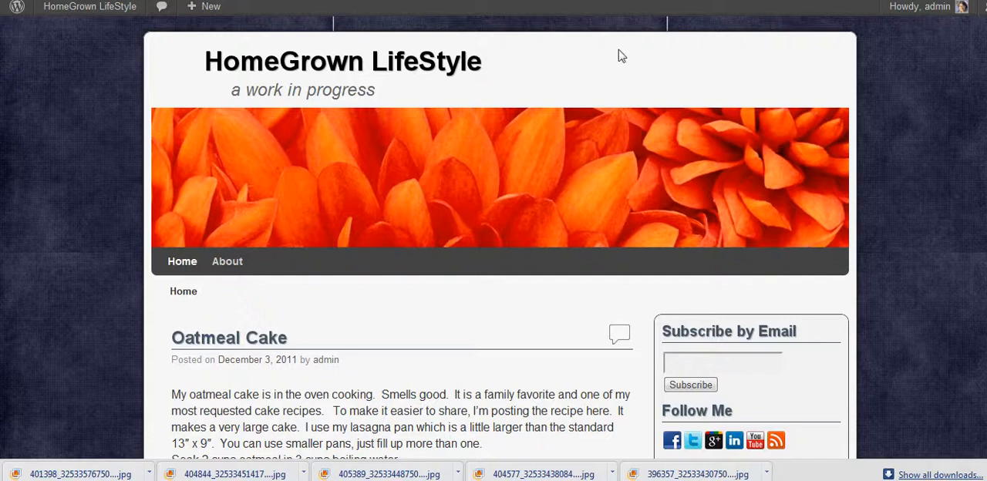
click(210, 7)
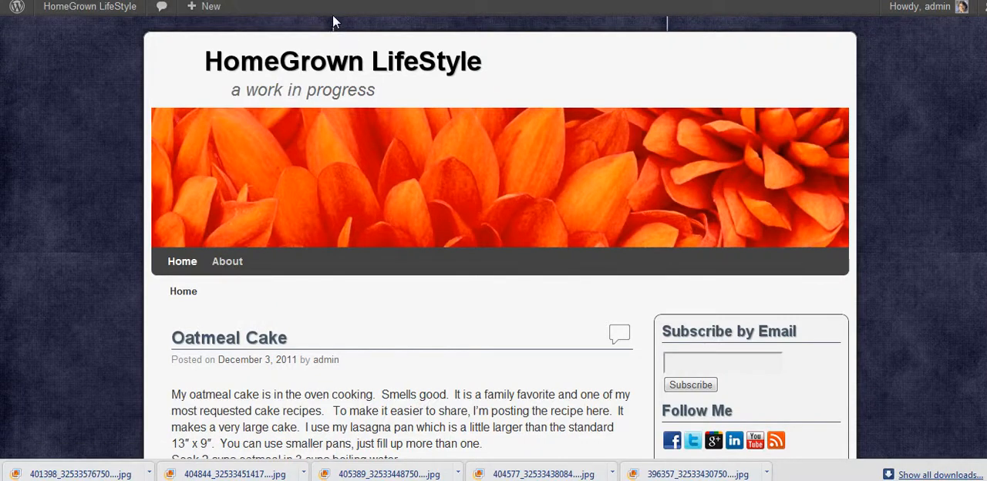
mouse_move(42, 261)
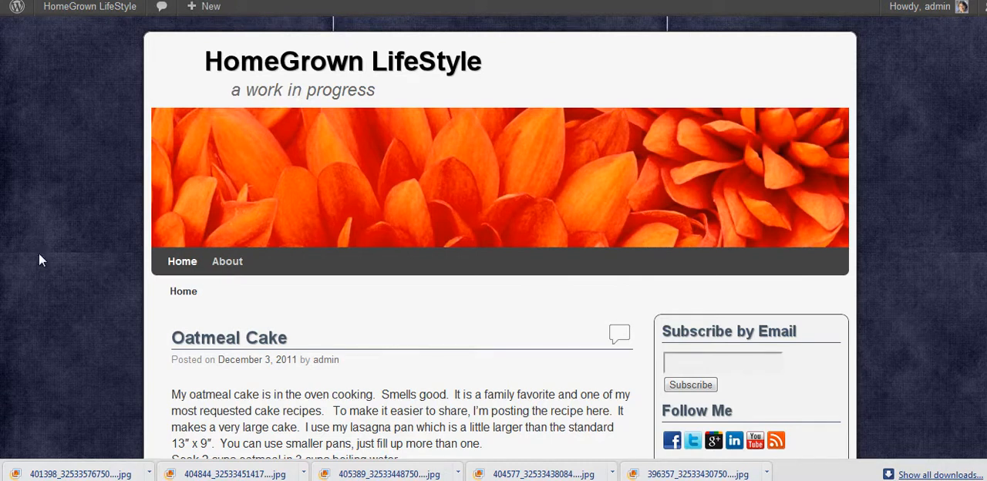
scroll(down, 3)
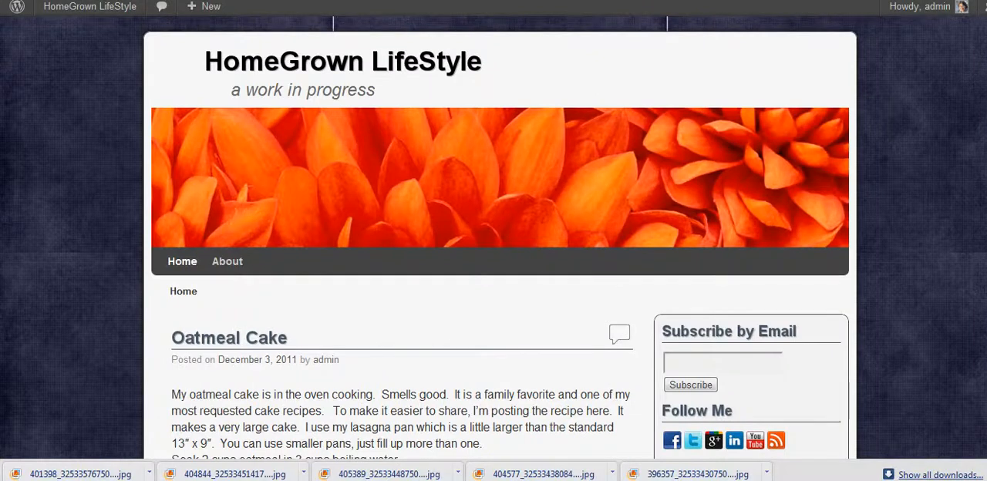
scroll(down, 3)
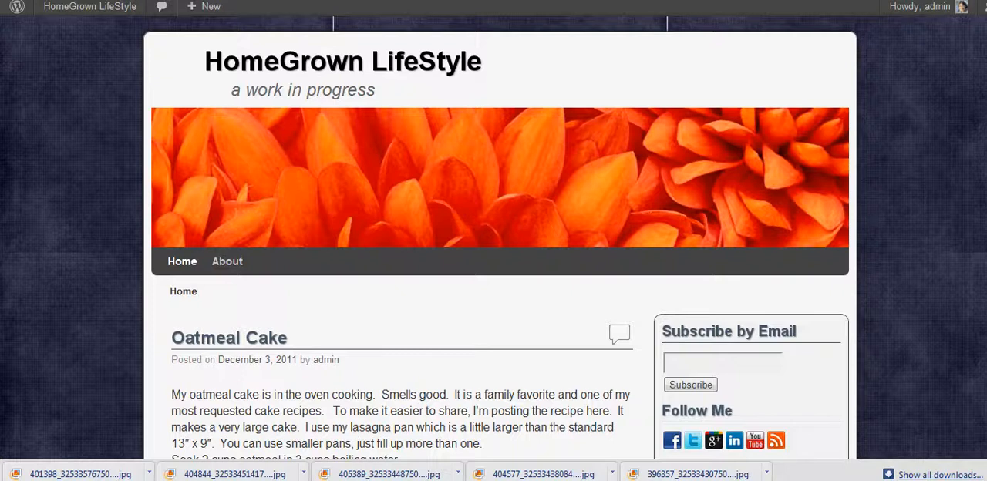
mouse_move(543, 74)
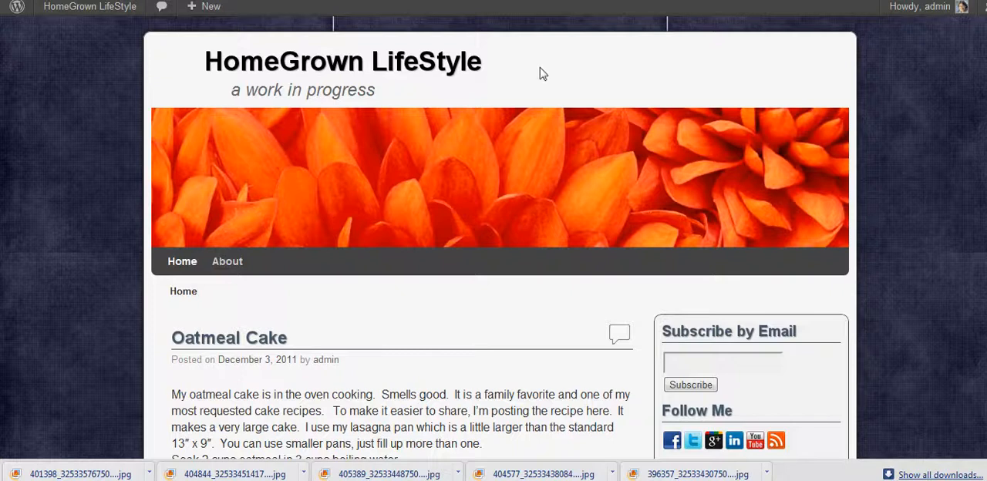
click(90, 6)
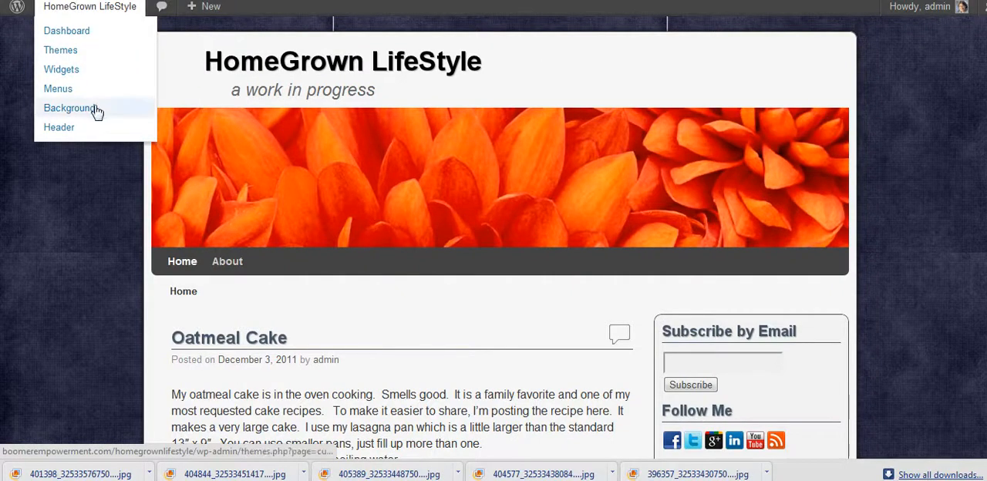
Visit the live site to check the tiled windmill-sunset background.
scroll(down, 3)
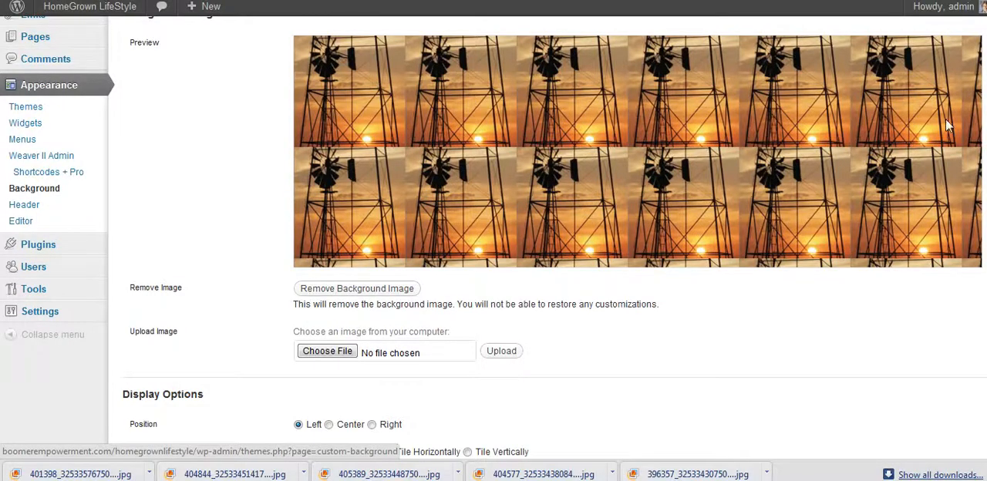
mouse_move(339, 169)
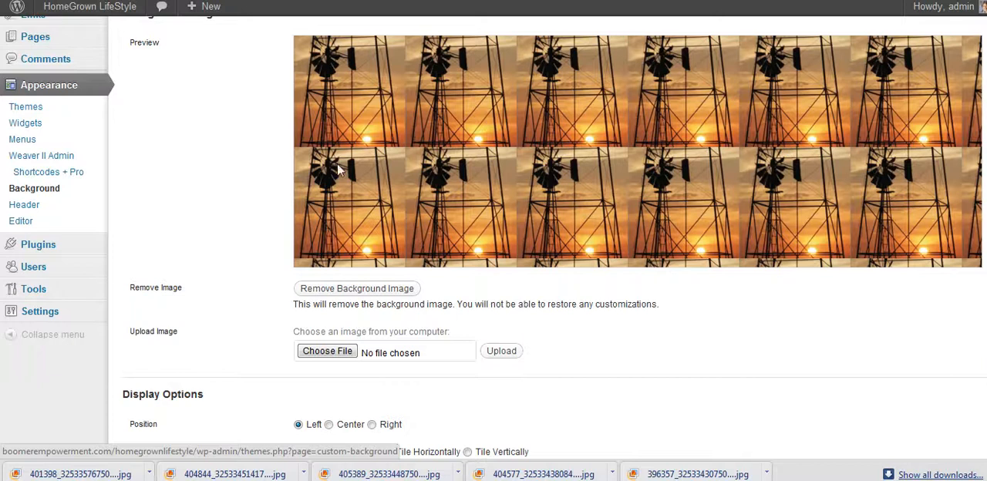
mouse_move(825, 193)
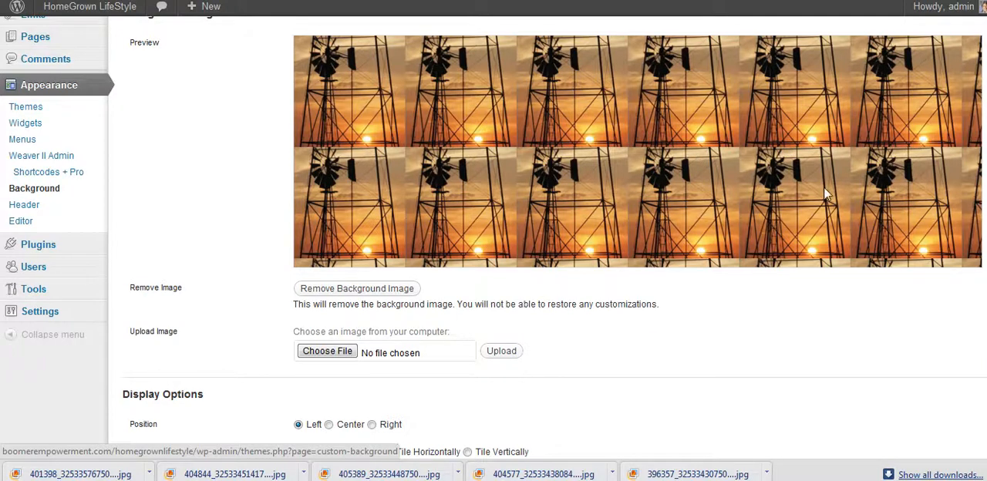
mouse_move(397, 77)
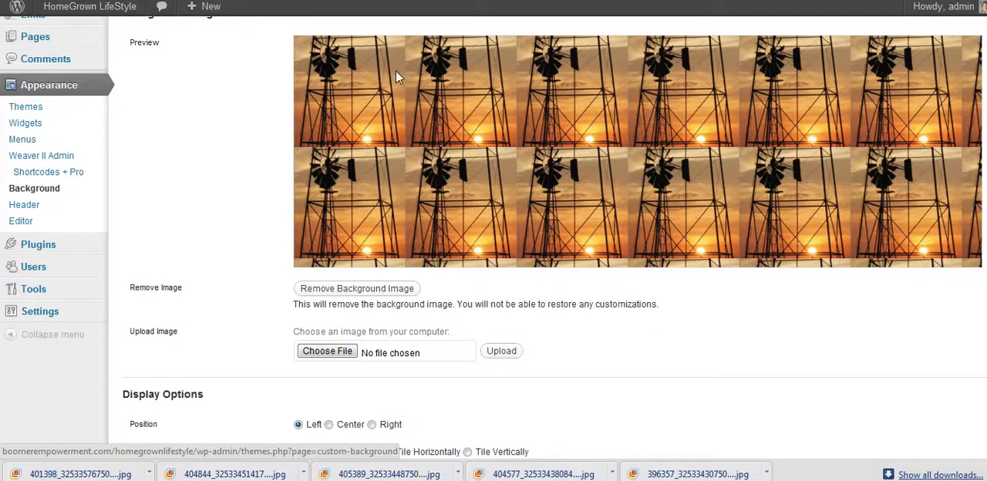
click(90, 6)
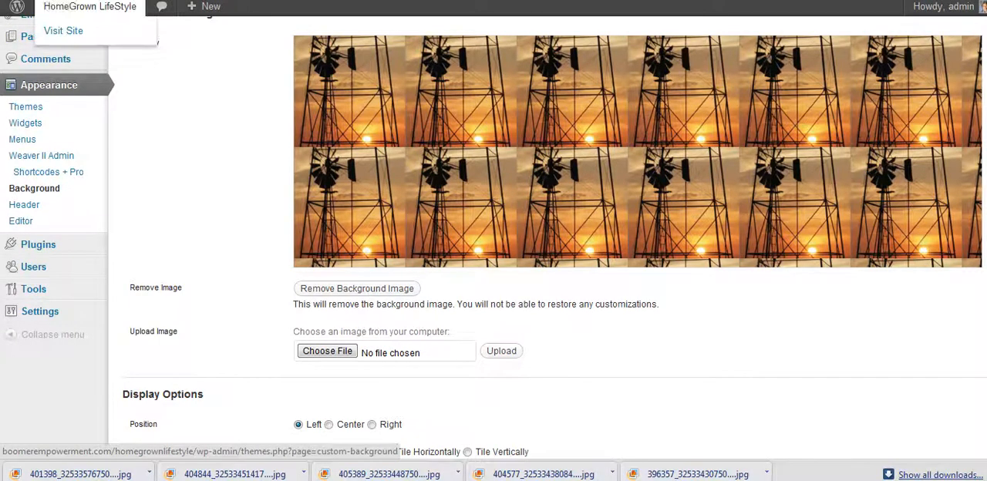
click(64, 31)
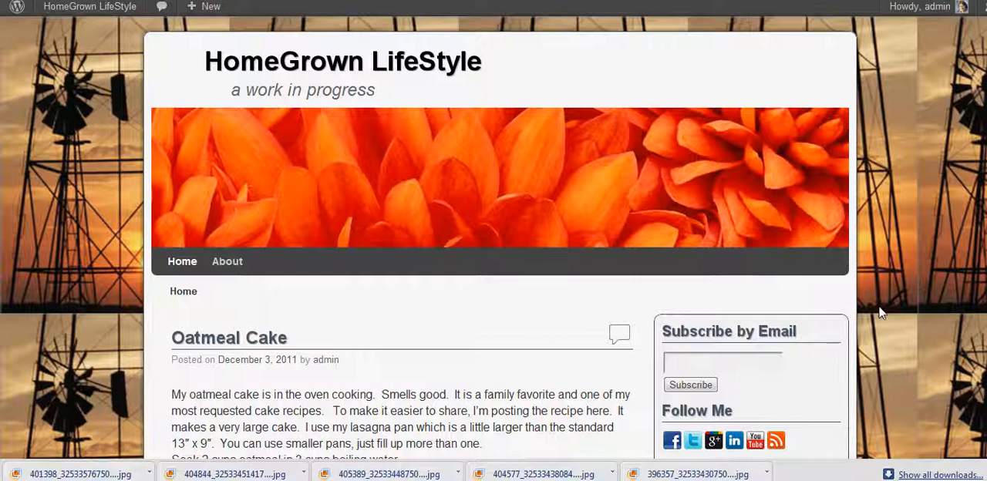
mouse_move(856, 123)
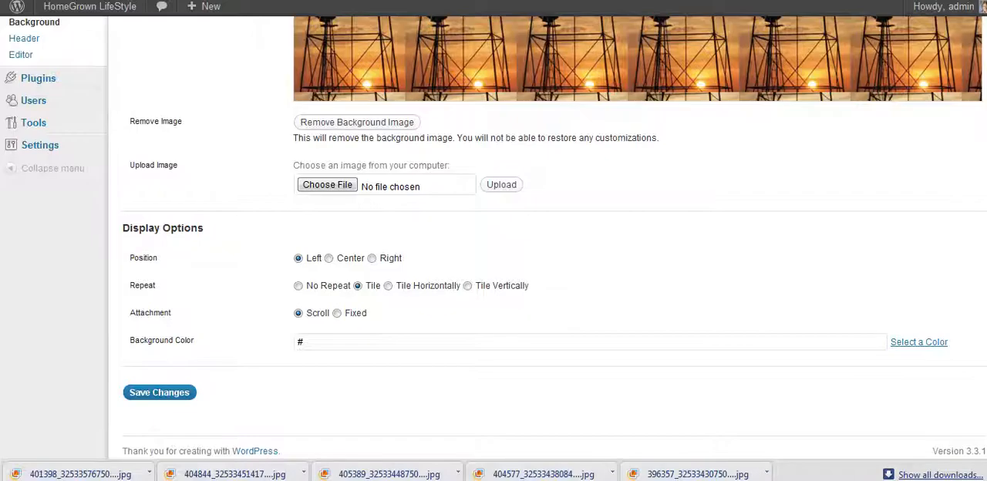
mouse_move(365, 272)
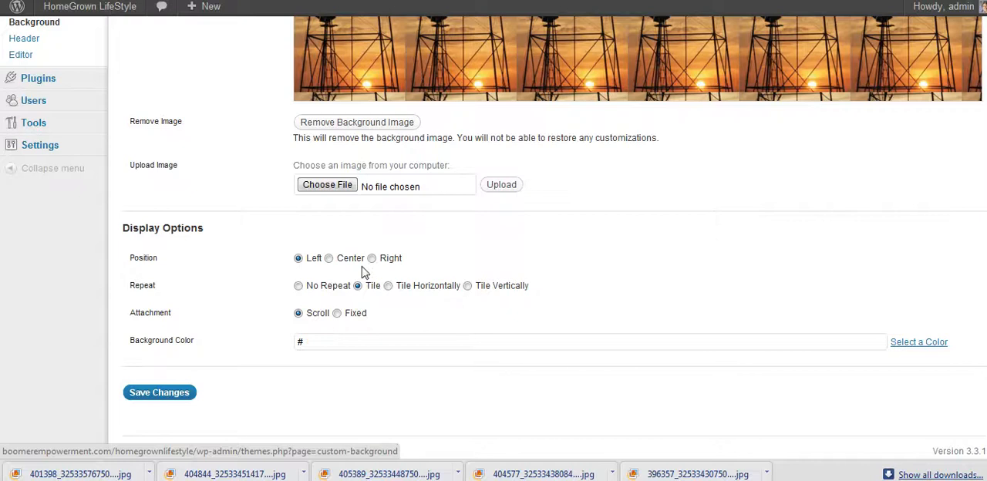
Tile the windmill background horizontally over black, save, and view the live site.
click(299, 285)
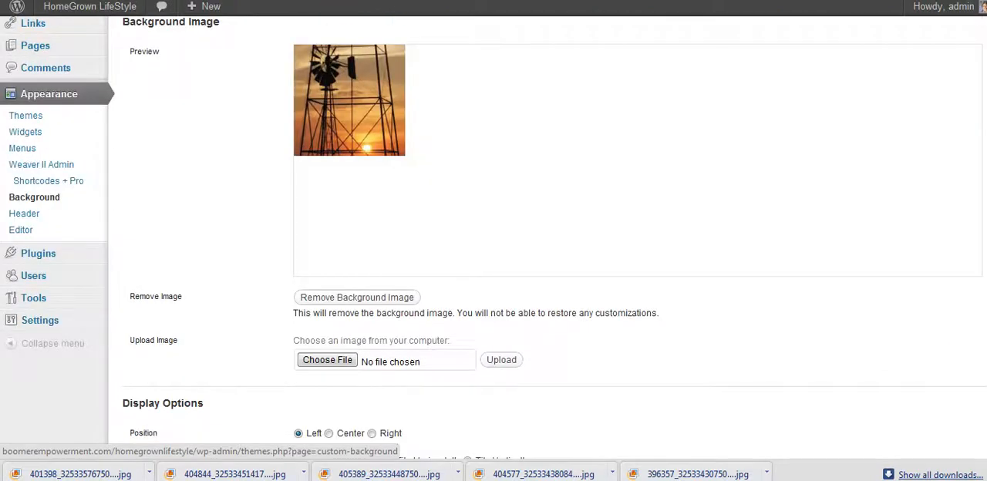
scroll(down, 3)
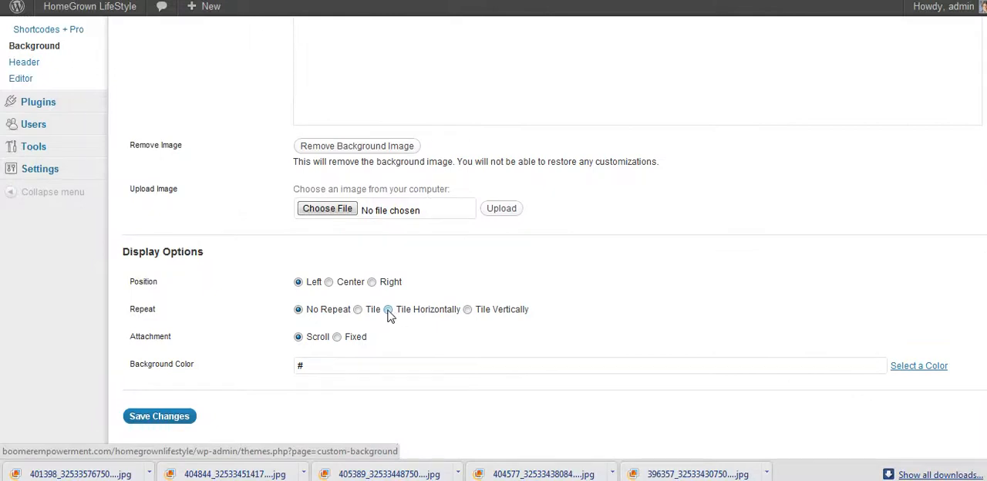
click(388, 309)
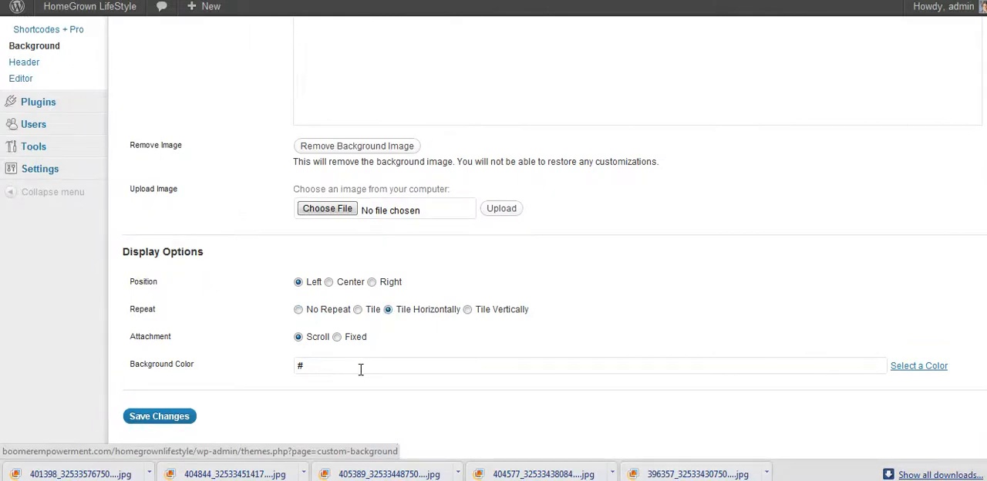
mouse_move(116, 64)
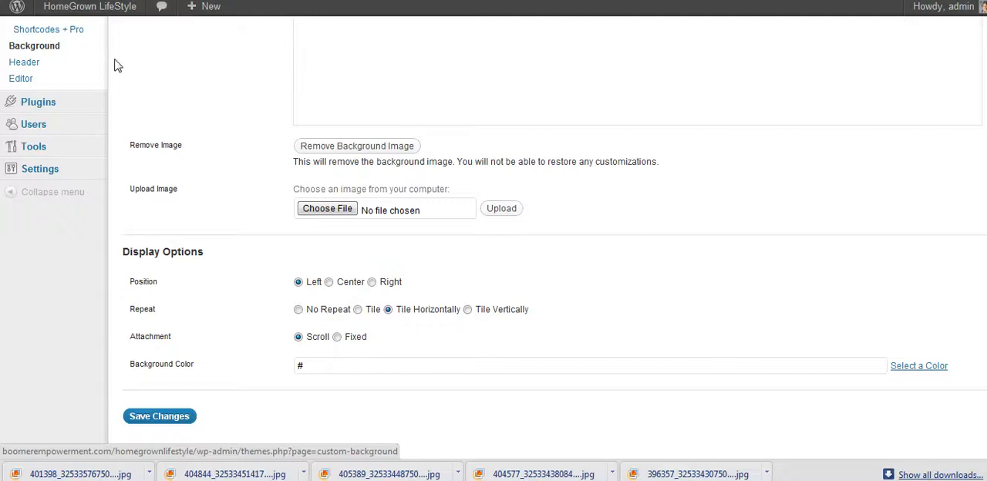
click(159, 417)
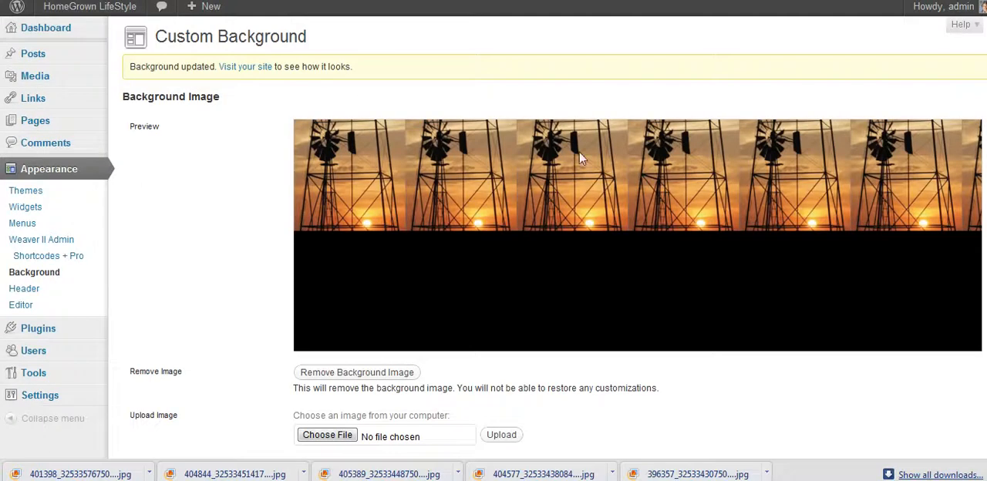
scroll(down, 3)
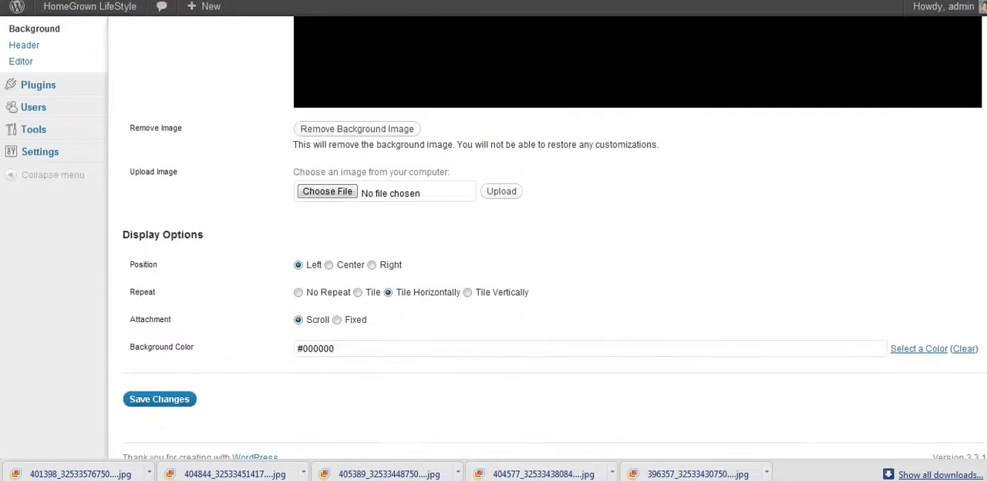
click(159, 398)
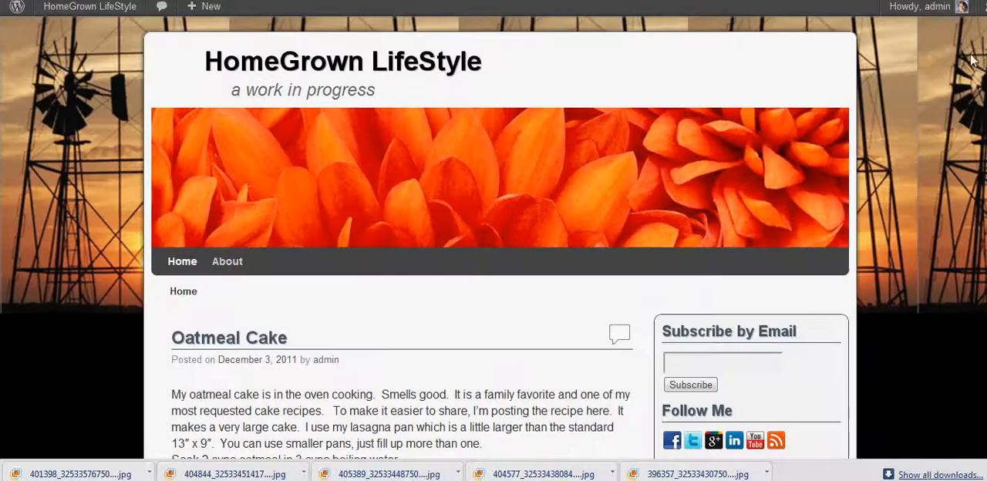
mouse_move(963, 25)
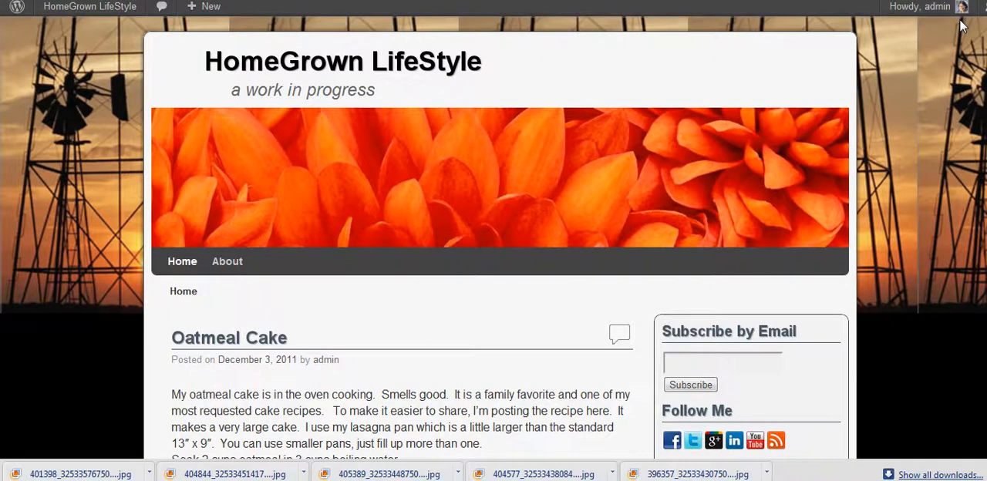
mouse_move(170, 301)
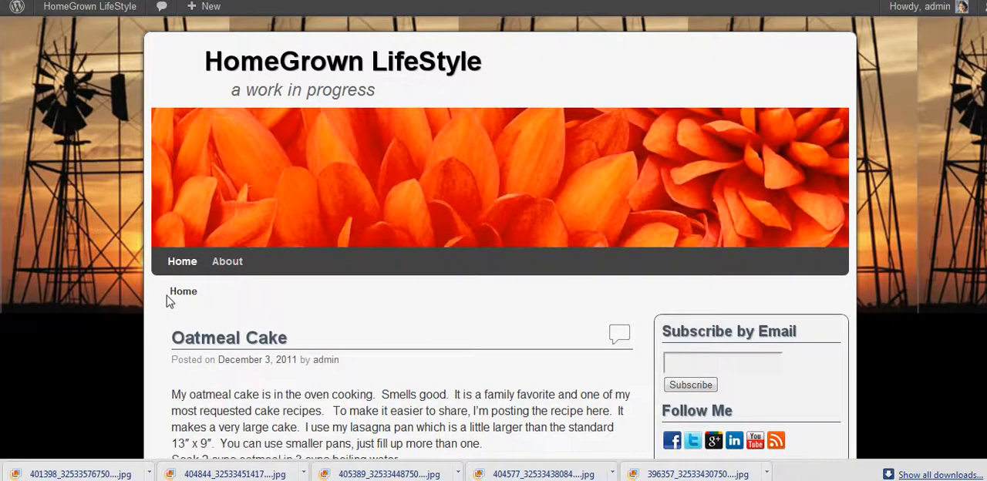
mouse_move(157, 230)
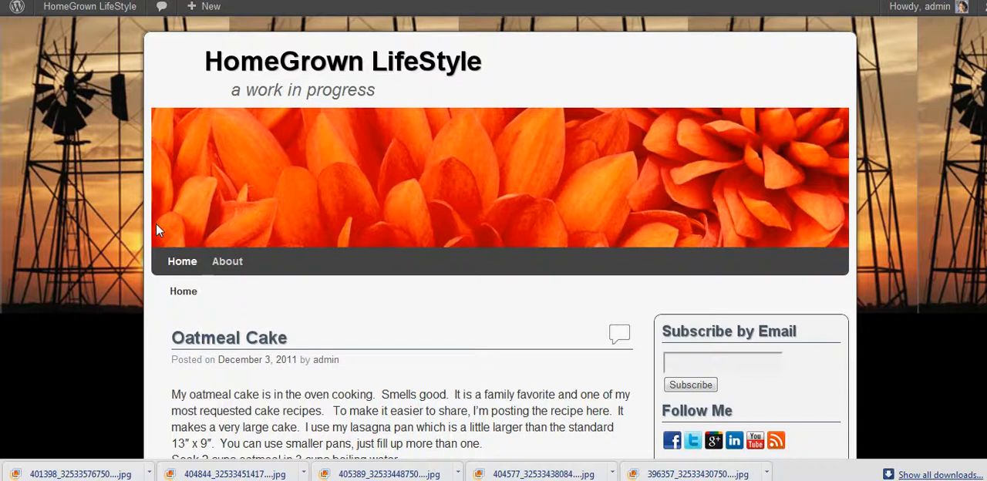
mouse_move(152, 185)
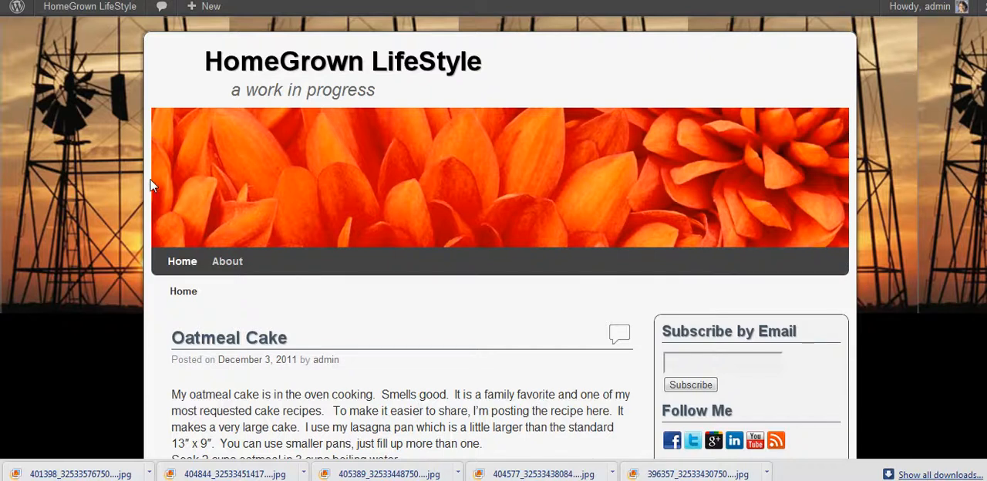
click(16, 8)
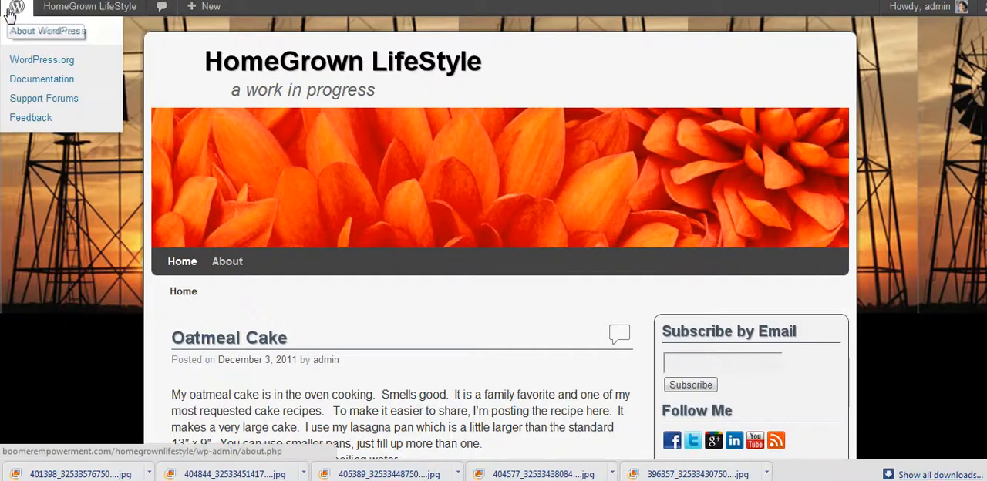